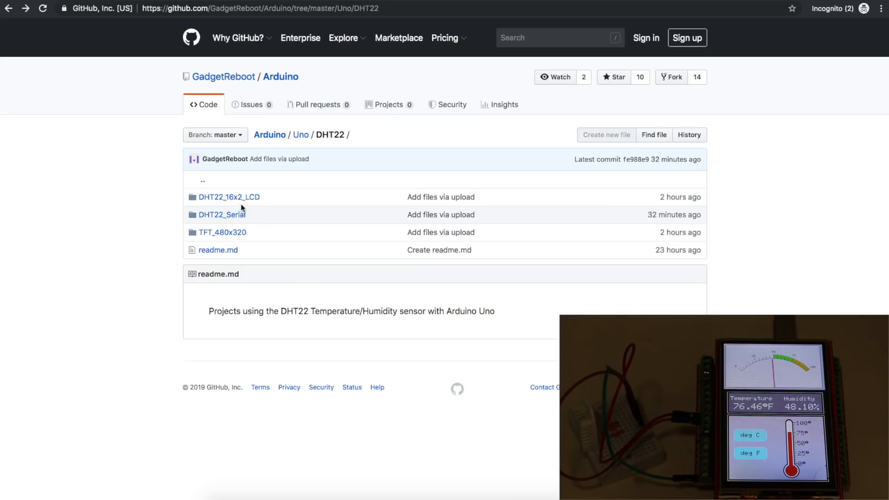
- Peek into TFT_480x320, then open DHT22_Serial/DHT22_Serial.ino and scroll through the sketch
click(222, 232)
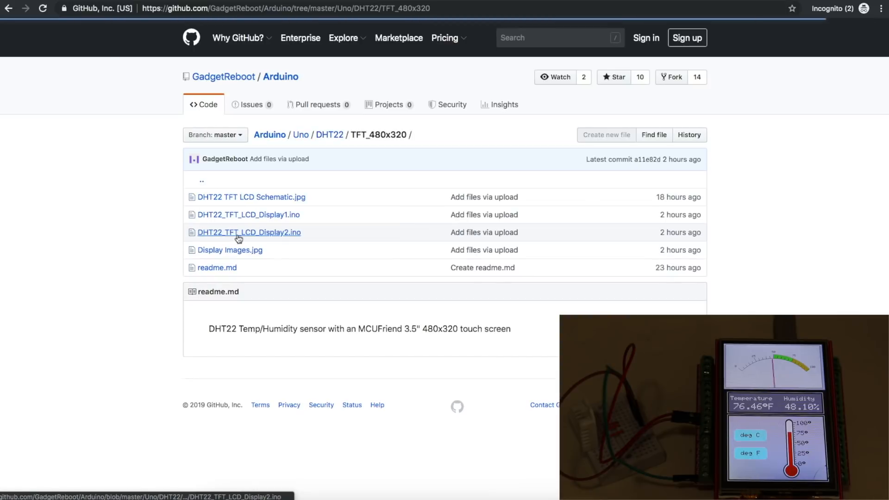
click(249, 232)
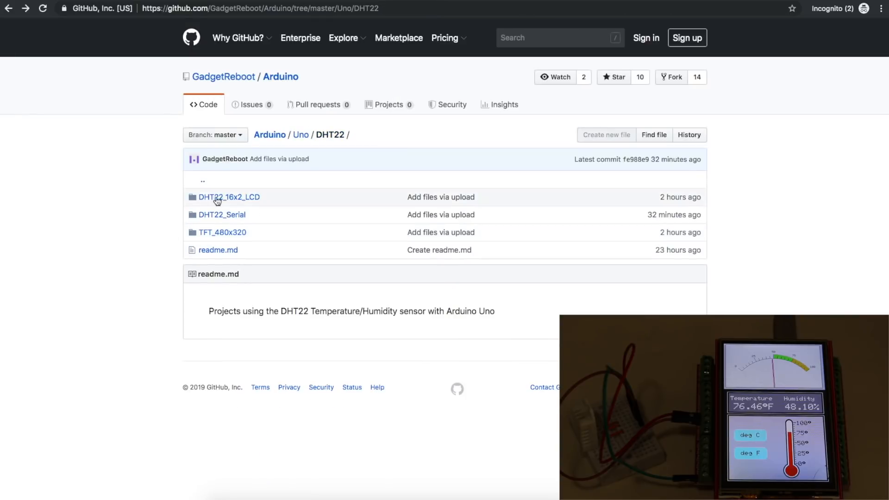
click(222, 215)
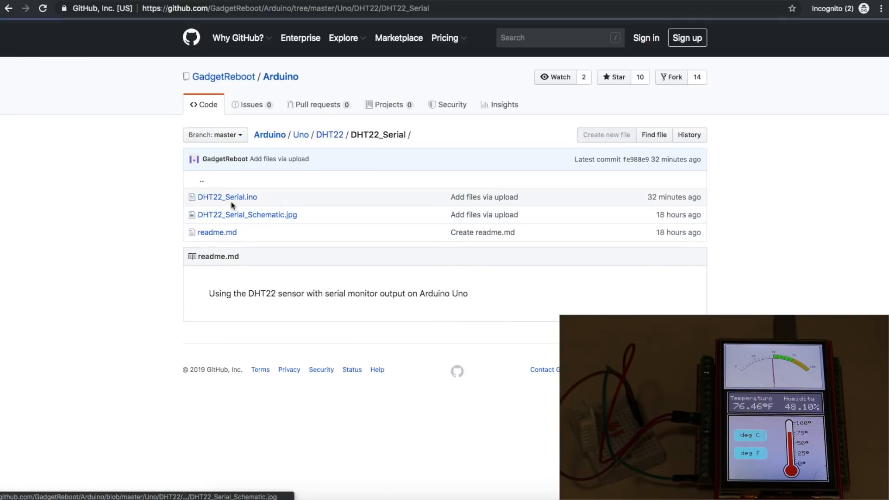
click(227, 197)
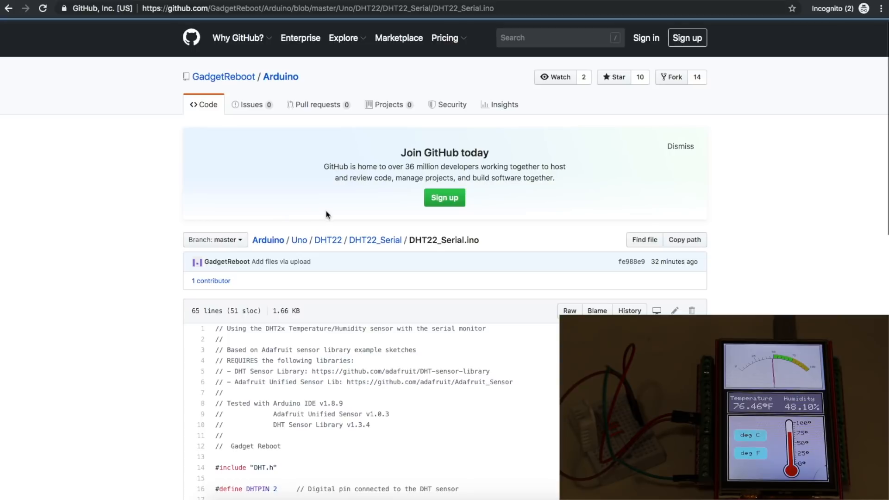
scroll(down, 3)
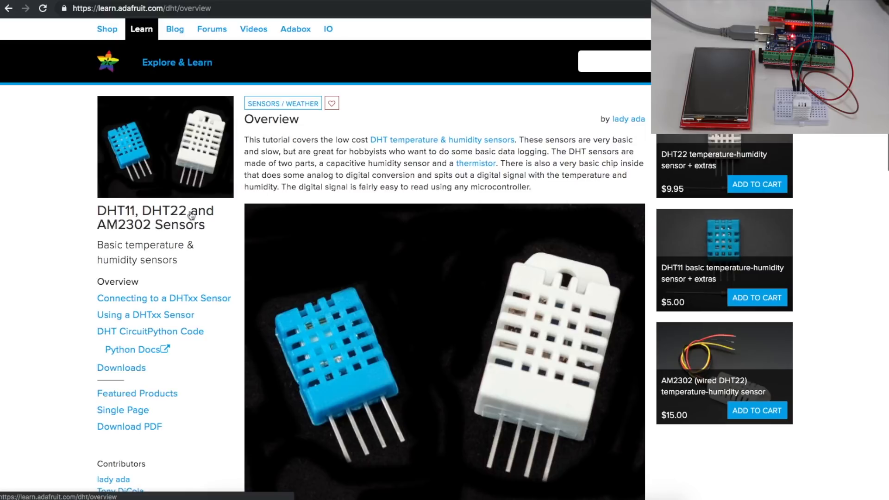
mouse_move(13, 301)
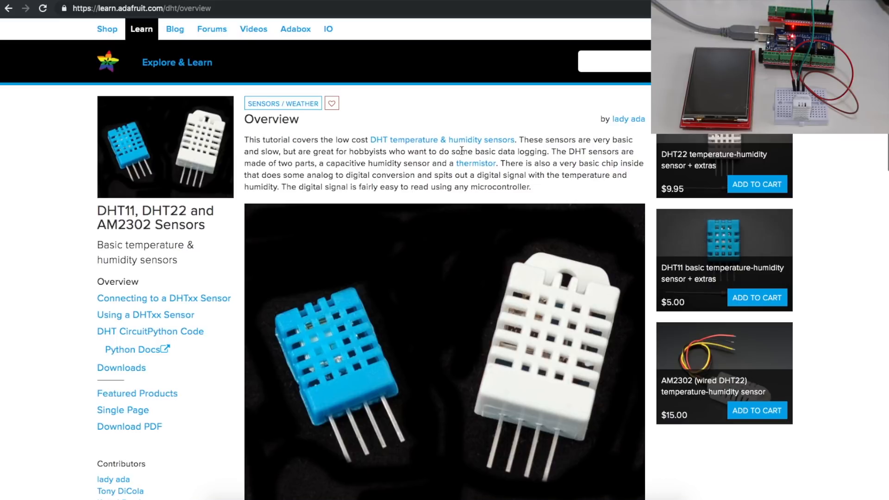
- Scroll to DHT11 vs DHT22 and highlight the DHT22 humidity, temperature and sampling-rate specs
scroll(down, 3)
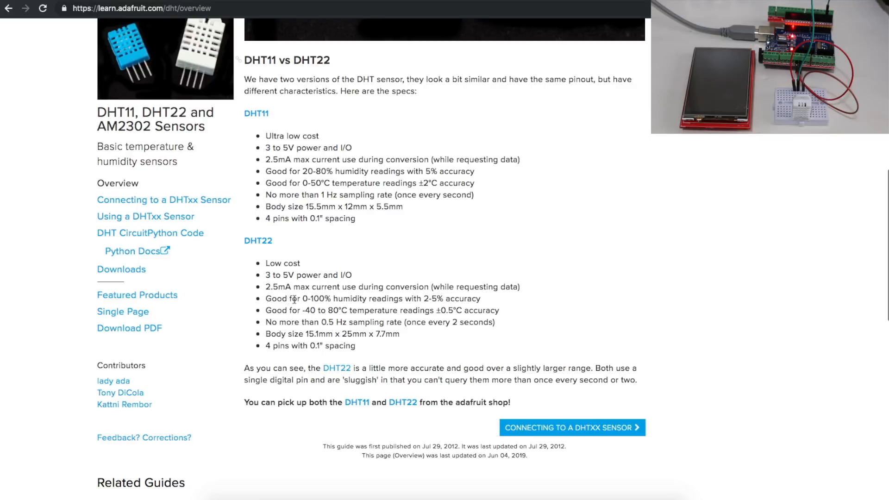
drag(297, 298, 372, 299)
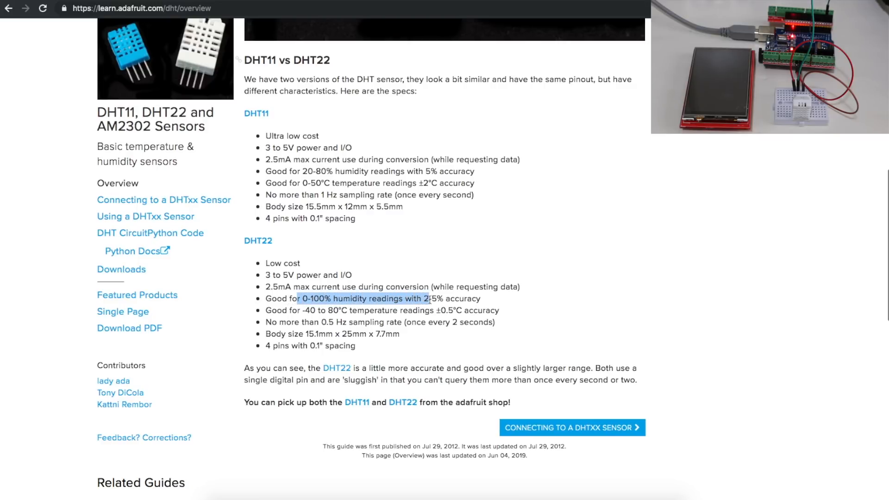
drag(425, 299, 480, 299)
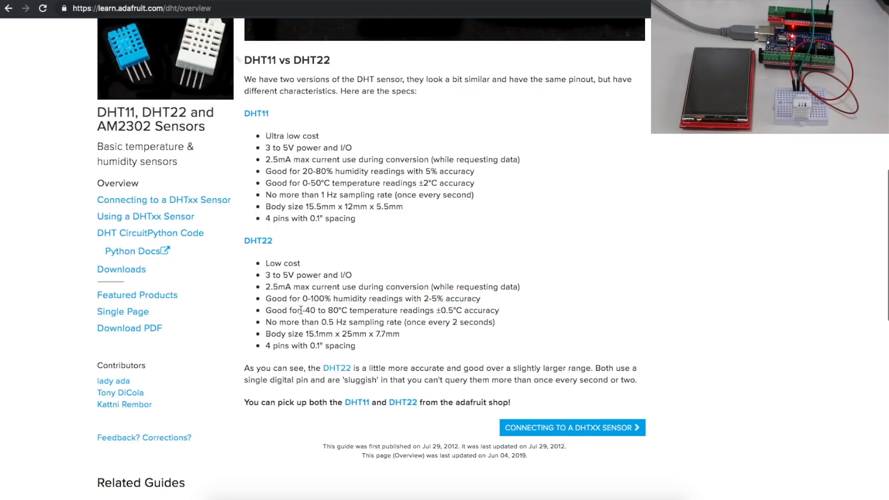
drag(302, 310, 347, 310)
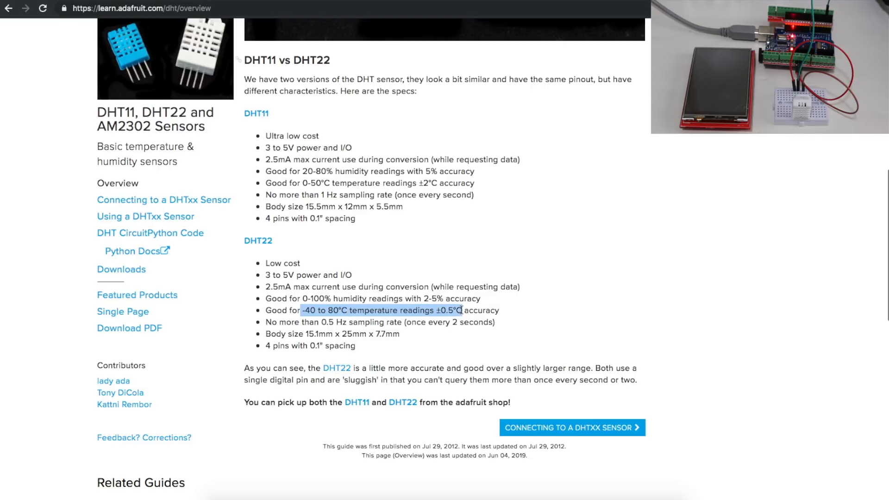
drag(463, 310, 423, 322)
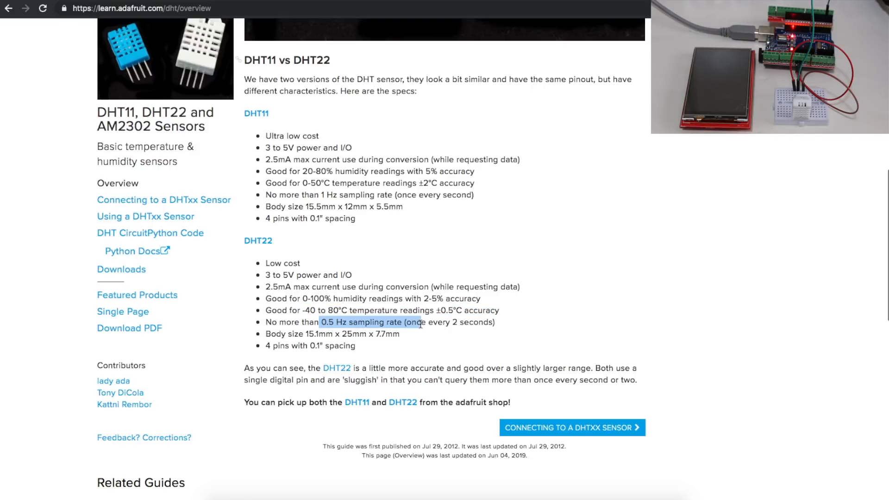
drag(420, 323, 496, 323)
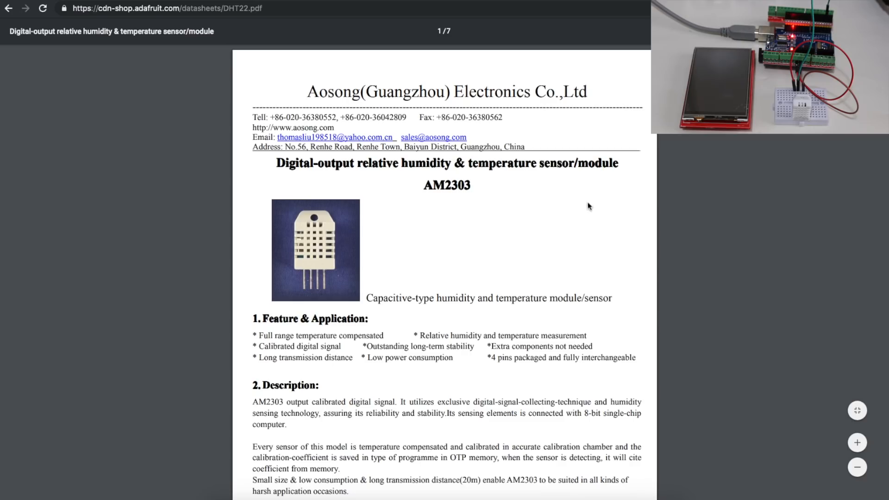
mouse_move(586, 193)
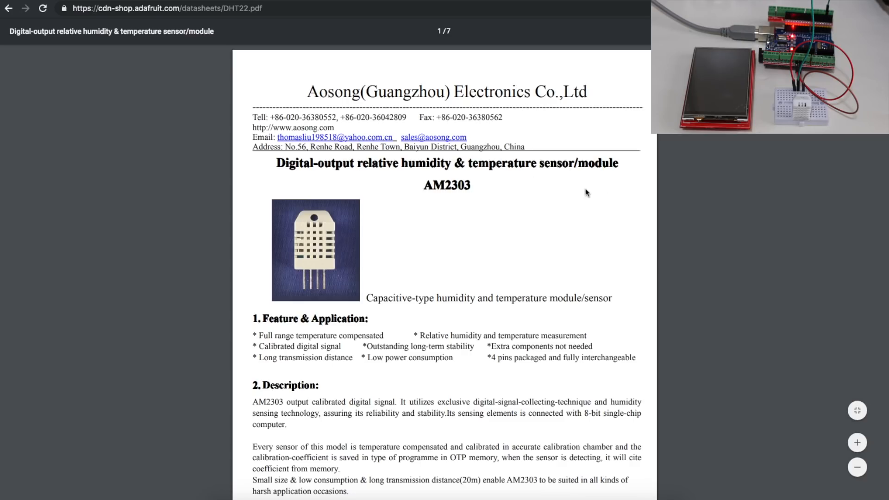
- Scroll the DHT22 datasheet down to section 4, Dimensions, and the pin function table
scroll(down, 3)
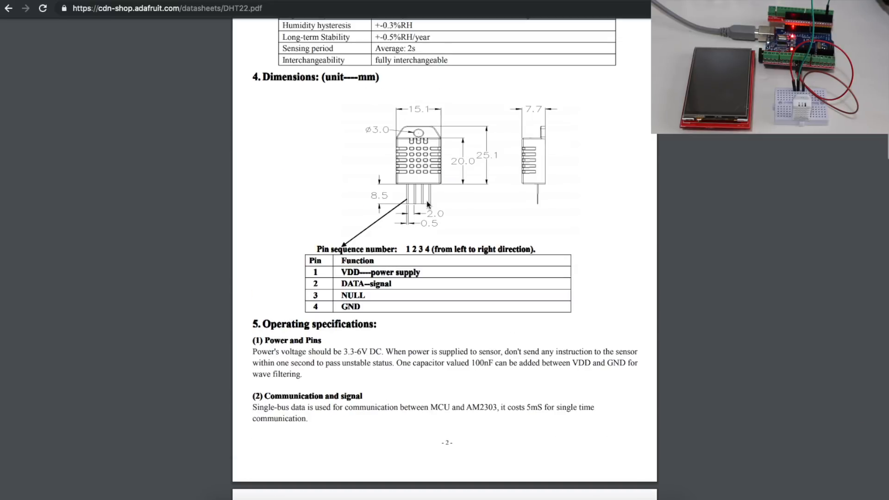
mouse_move(402, 241)
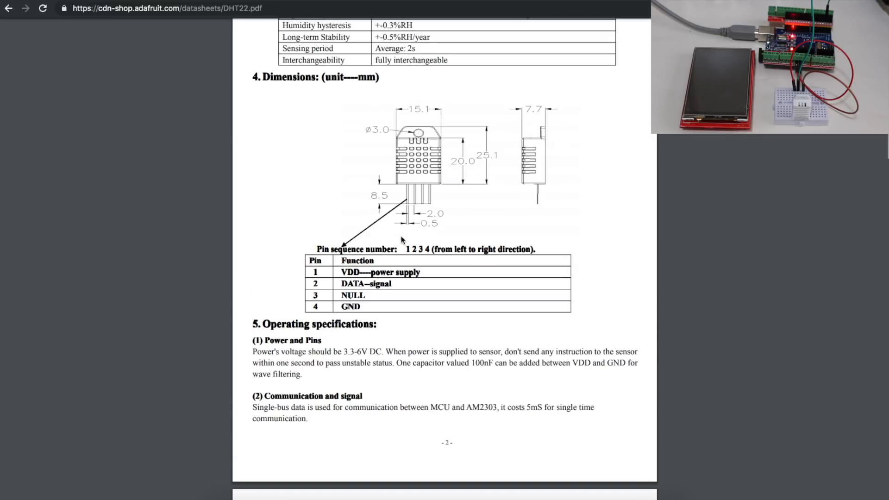
mouse_move(426, 200)
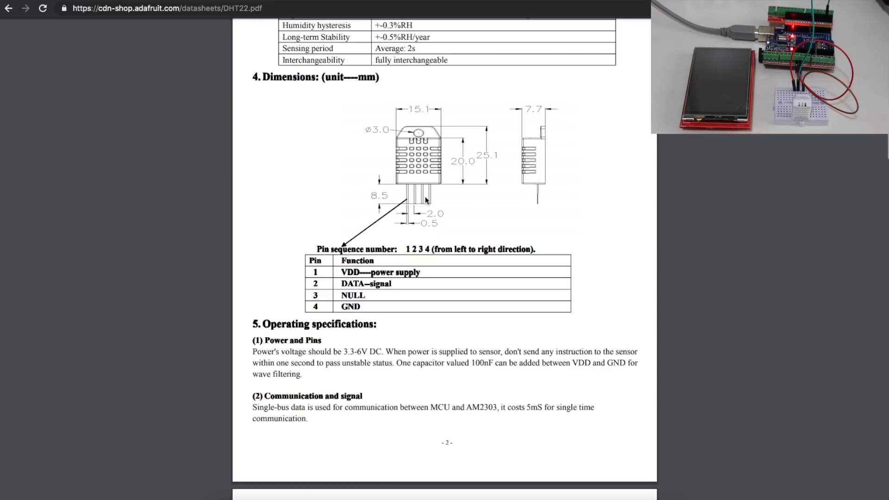
mouse_move(407, 211)
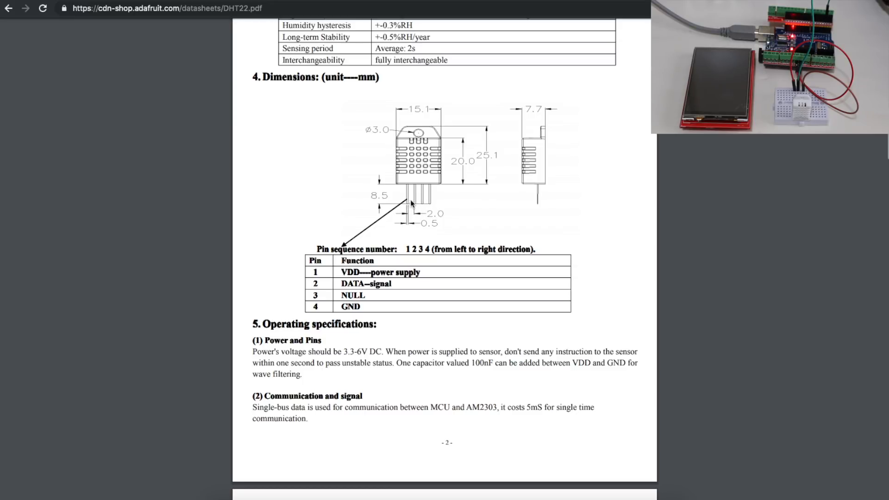
mouse_move(435, 212)
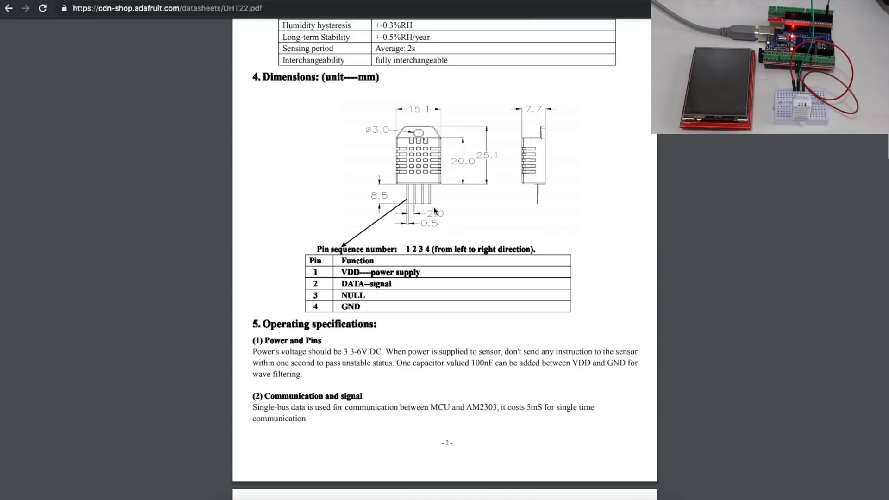
mouse_move(433, 205)
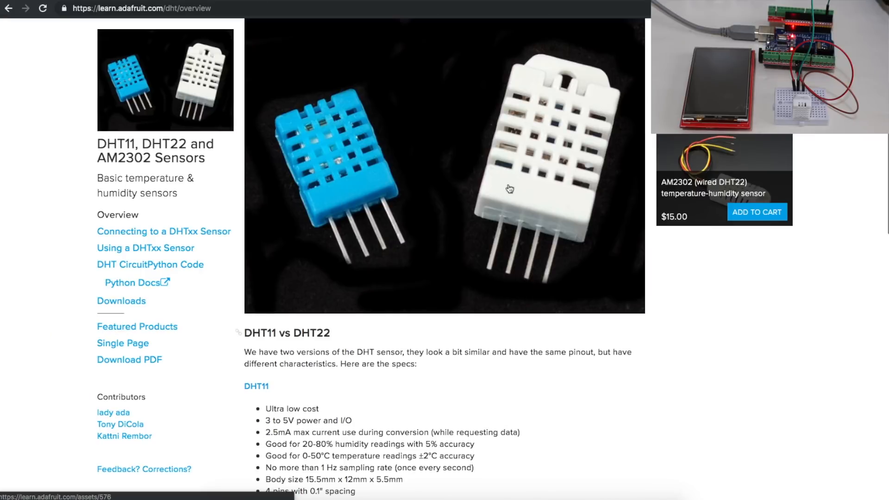
mouse_move(558, 114)
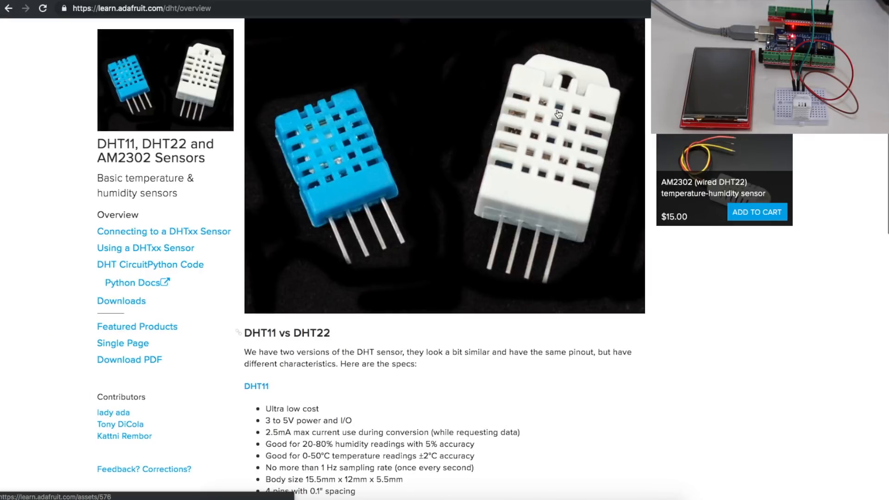
mouse_move(492, 281)
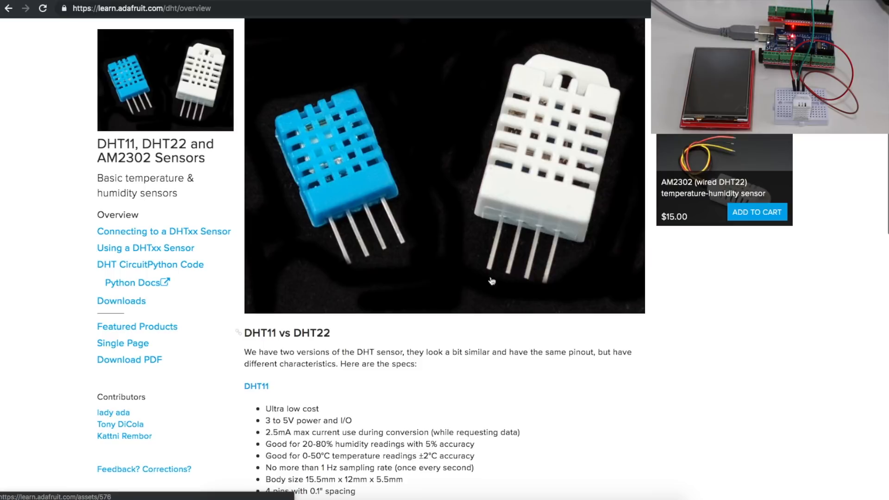
mouse_move(538, 92)
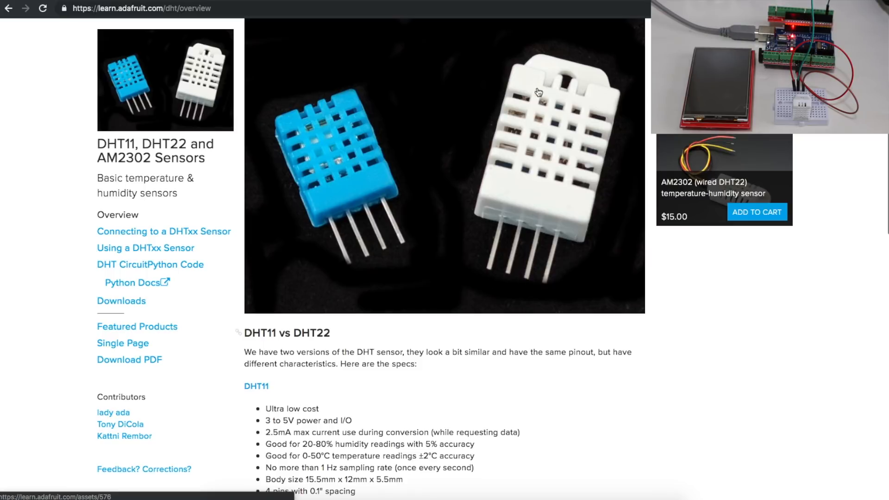
mouse_move(565, 245)
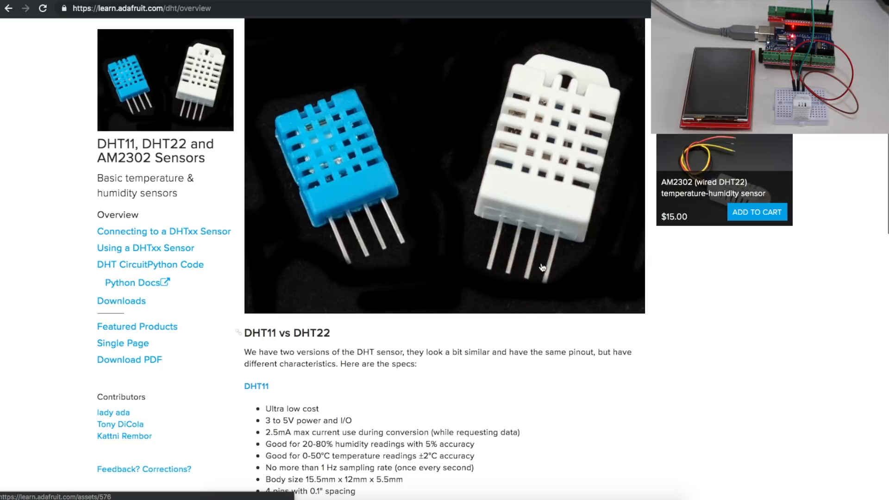
mouse_move(481, 228)
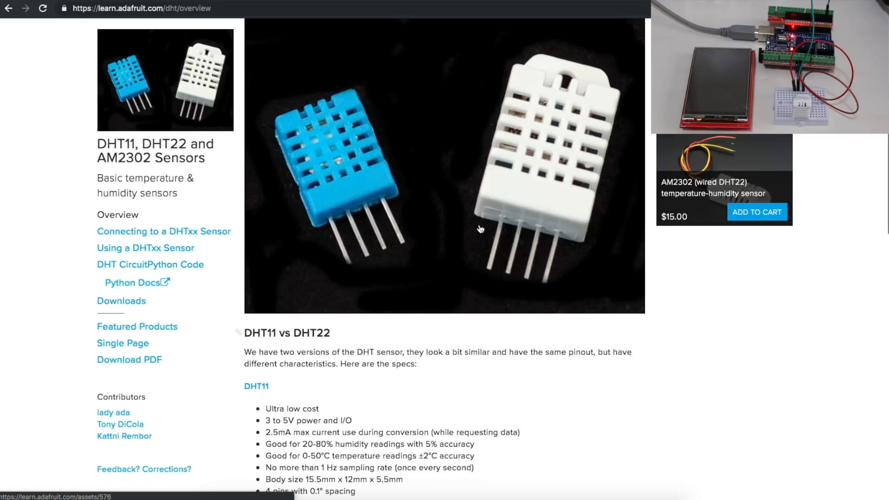
mouse_move(551, 270)
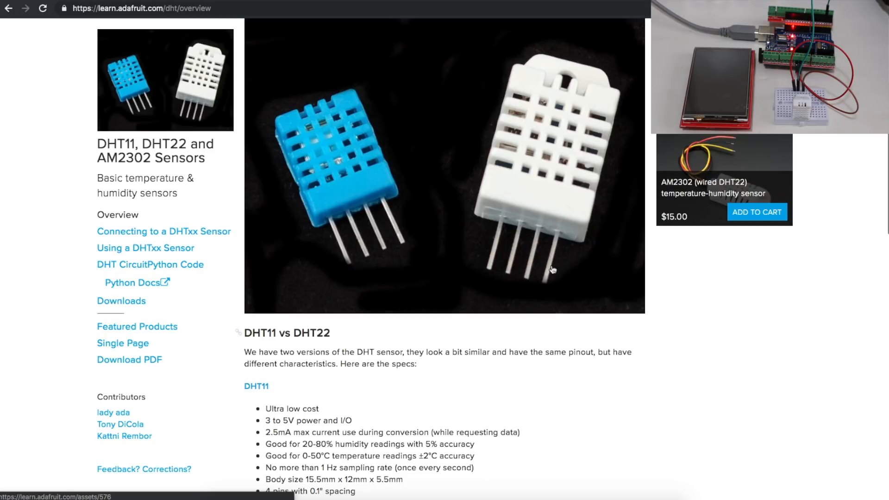
mouse_move(568, 267)
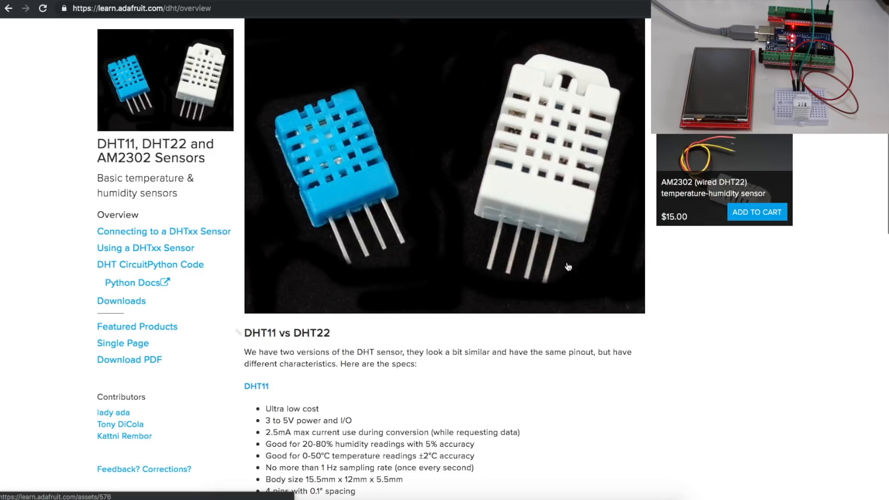
mouse_move(589, 237)
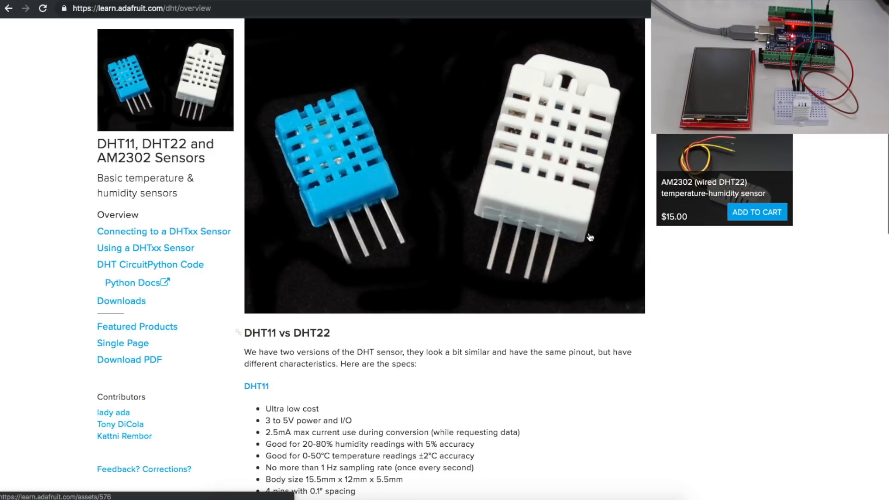
mouse_move(518, 277)
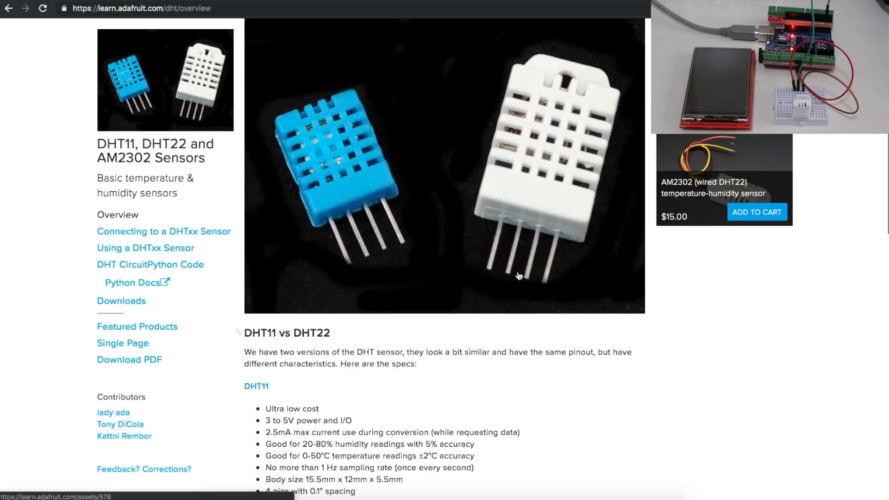
mouse_move(585, 249)
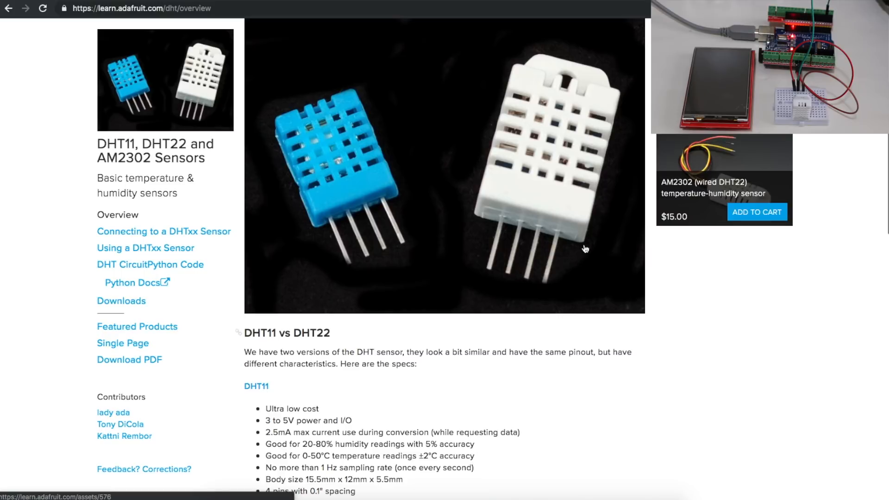
mouse_move(590, 250)
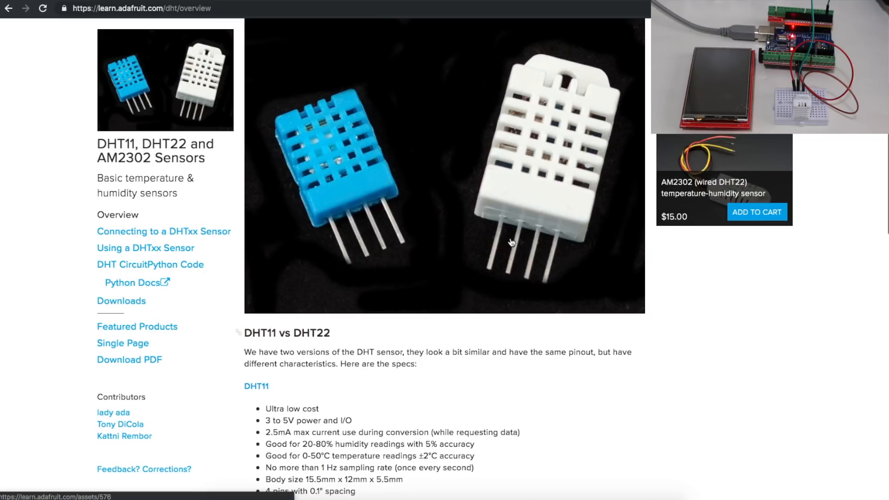
mouse_move(489, 275)
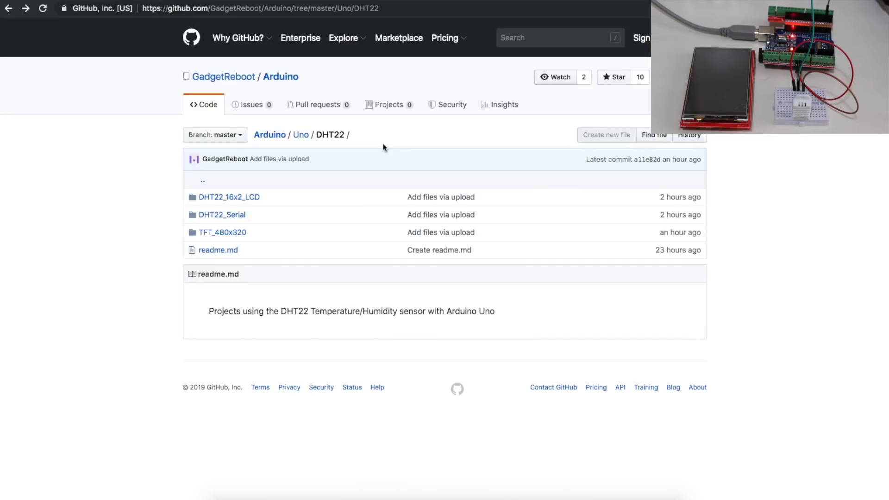
mouse_move(339, 136)
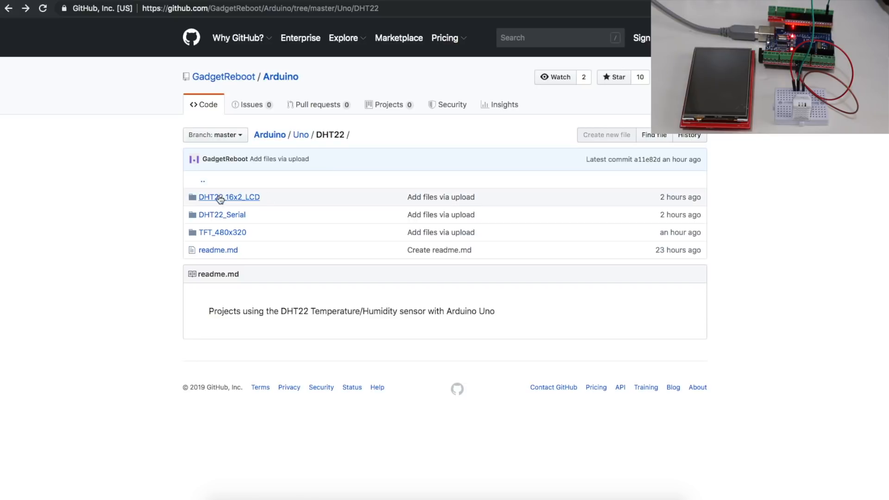
mouse_move(251, 211)
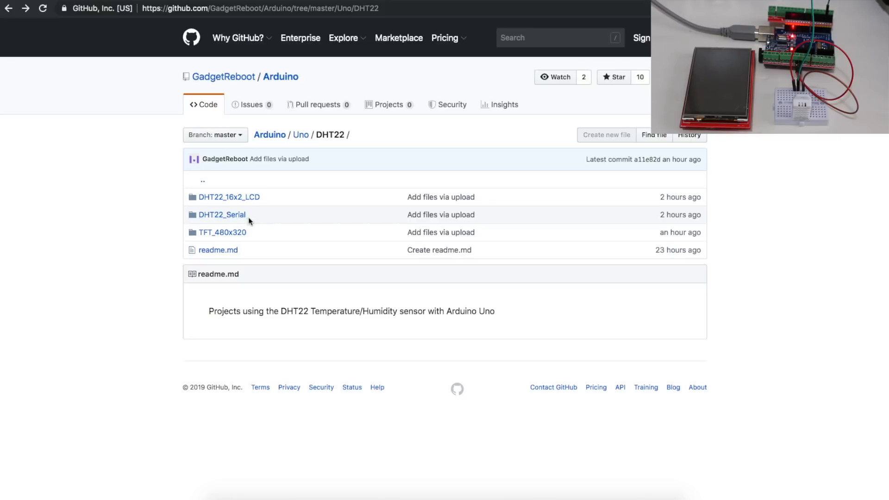
mouse_move(222, 214)
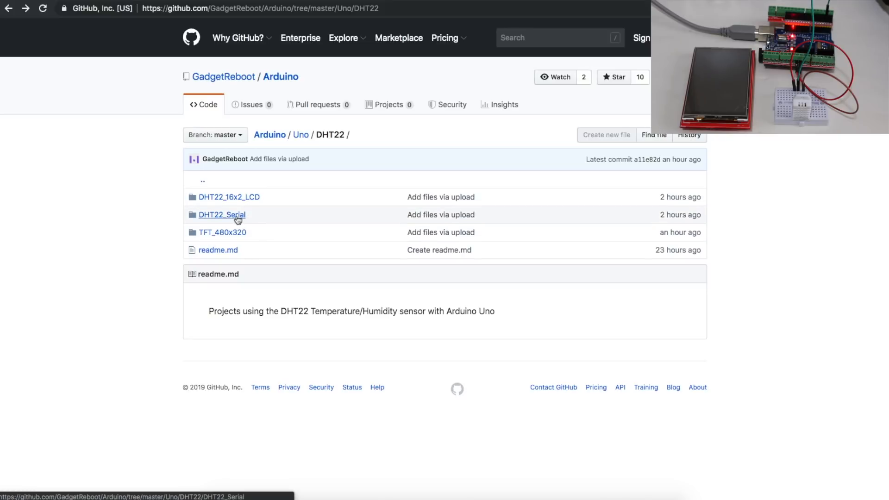
- Open the DHT22_Serial folder under Uno/DHT22 in the Arduino repository
click(222, 214)
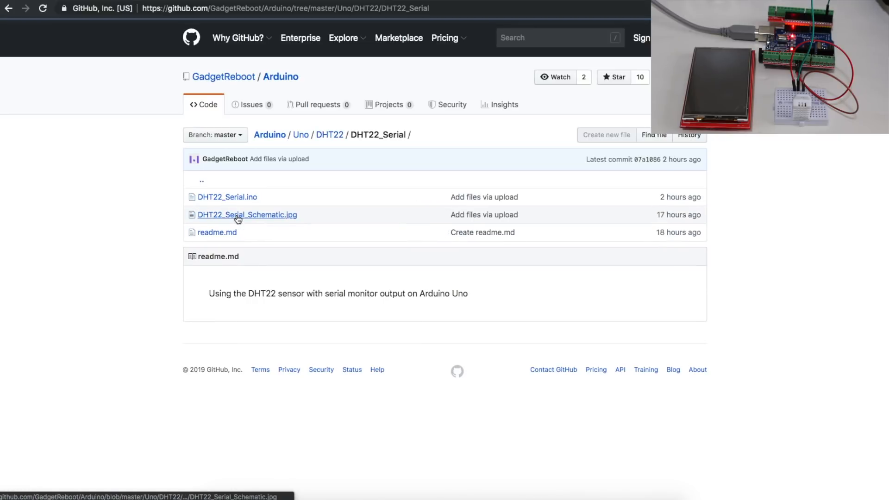
- Open DHT22_Serial_Schematic.jpg to show the Arduino Uno to DHT22 wiring
click(247, 214)
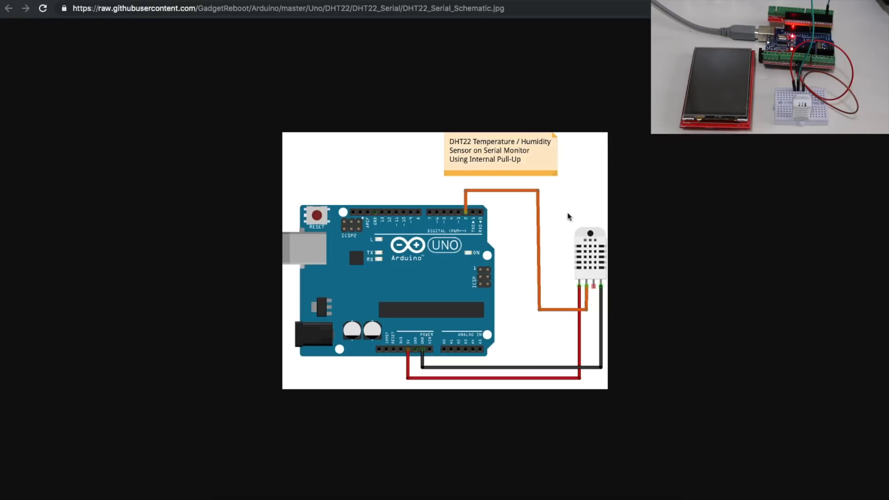
mouse_move(510, 228)
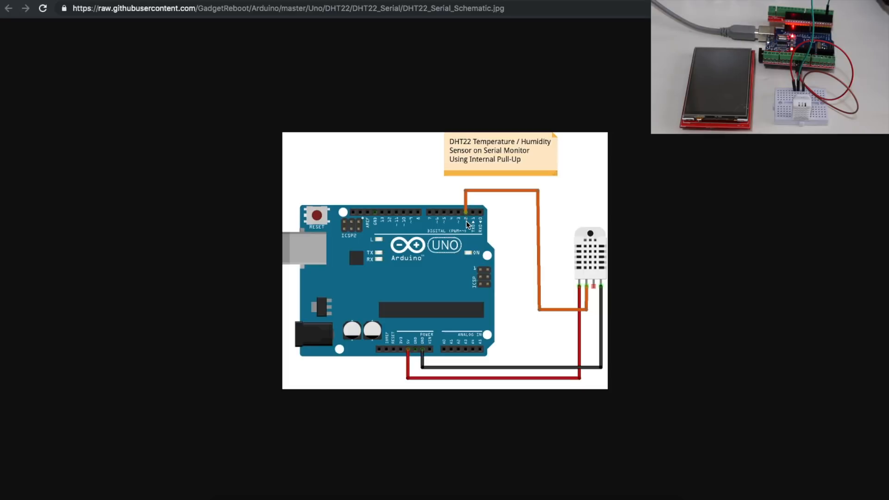
mouse_move(458, 218)
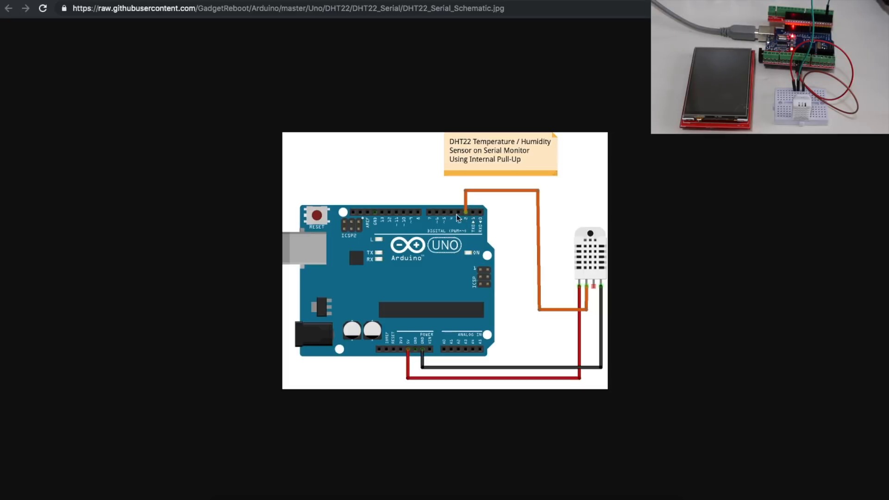
mouse_move(586, 334)
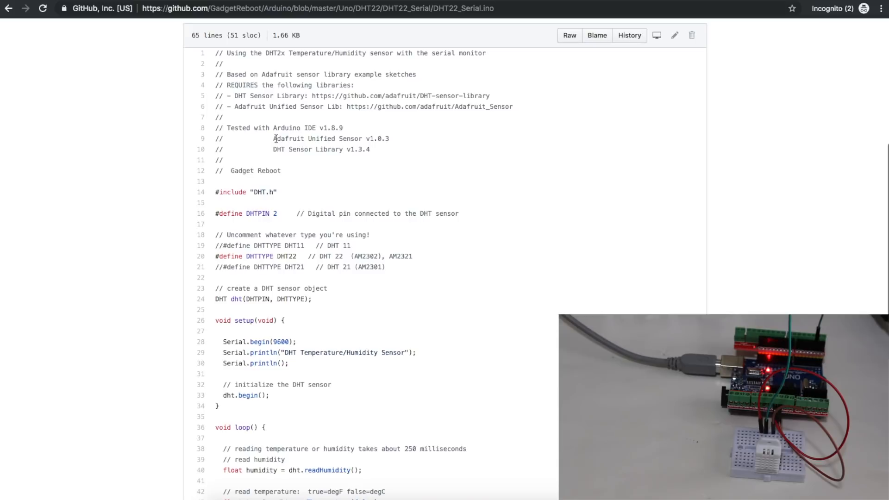
mouse_move(275, 149)
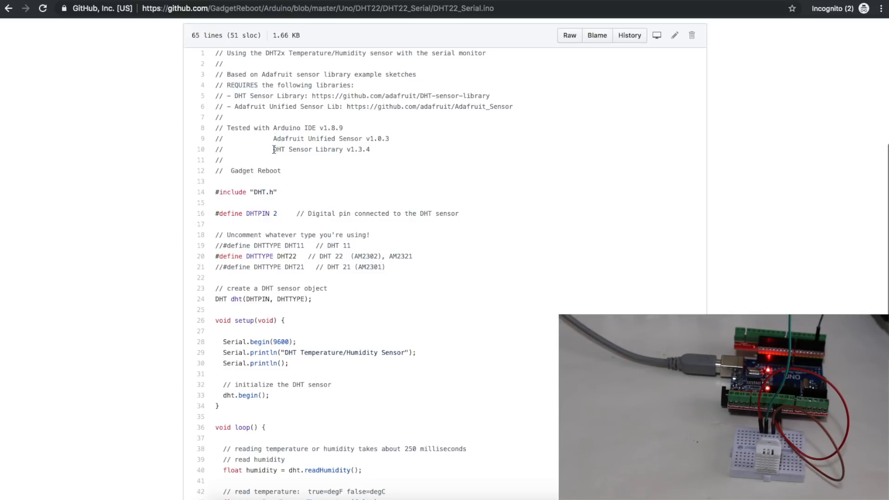
- Highlight the DHT Sensor Library and Adafruit Unified Sensor names, then scroll to the defines
double_click(277, 149)
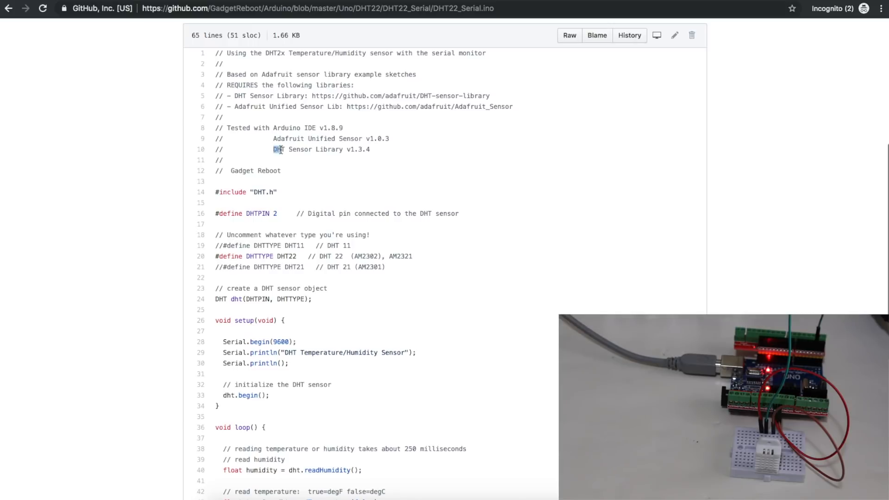
drag(278, 149, 344, 149)
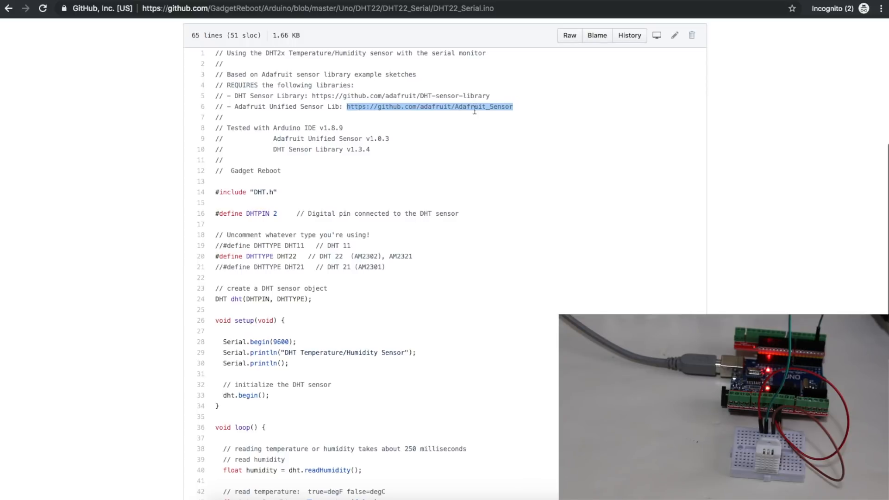
scroll(down, 3)
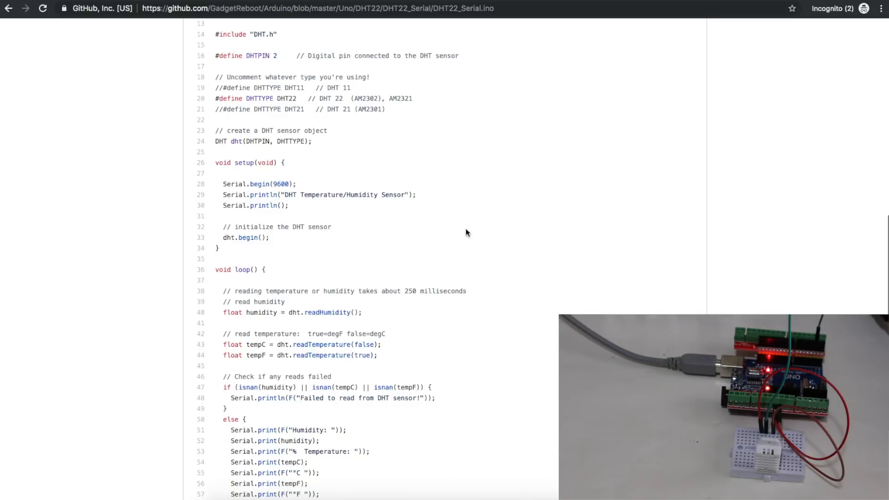
mouse_move(411, 111)
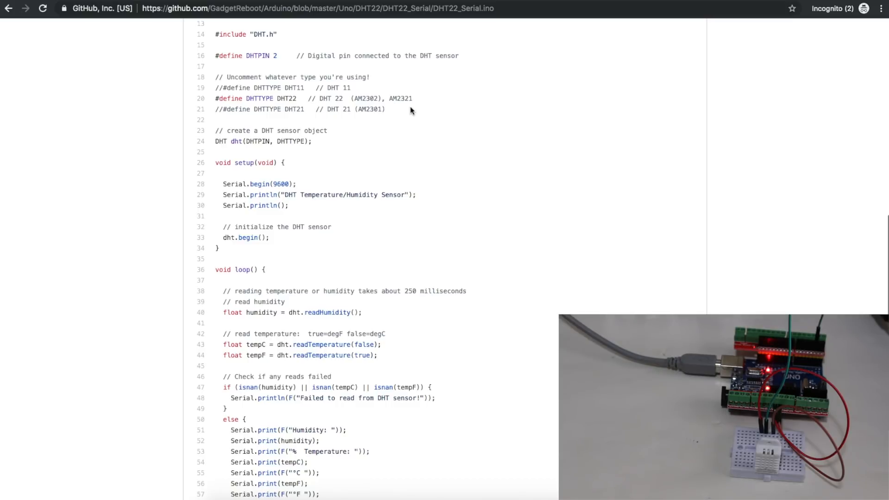
mouse_move(428, 127)
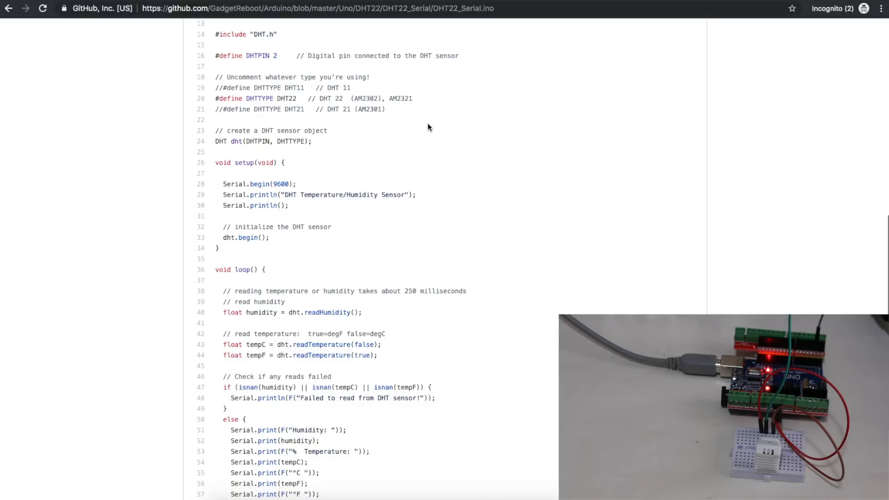
mouse_move(270, 79)
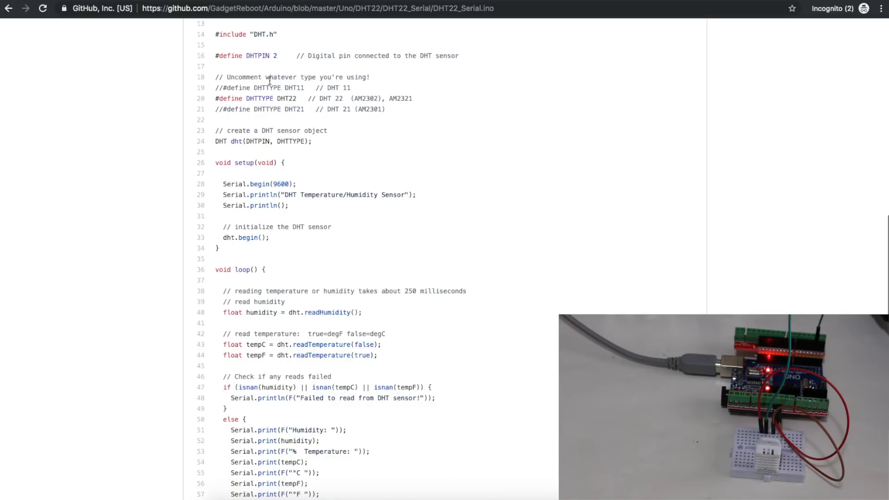
scroll(up, 3)
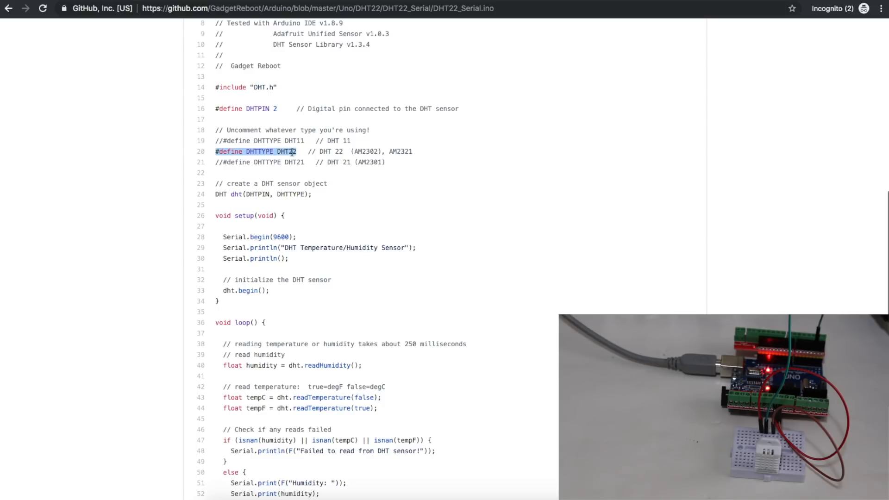
mouse_move(310, 141)
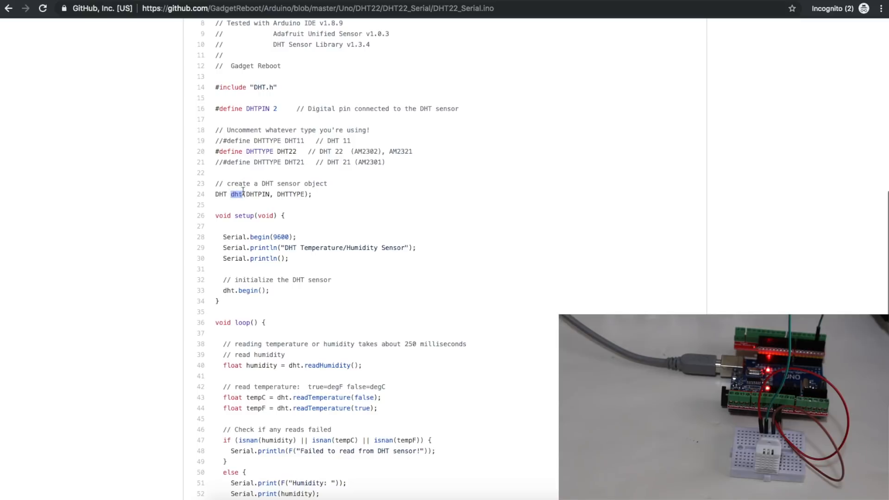
scroll(down, 3)
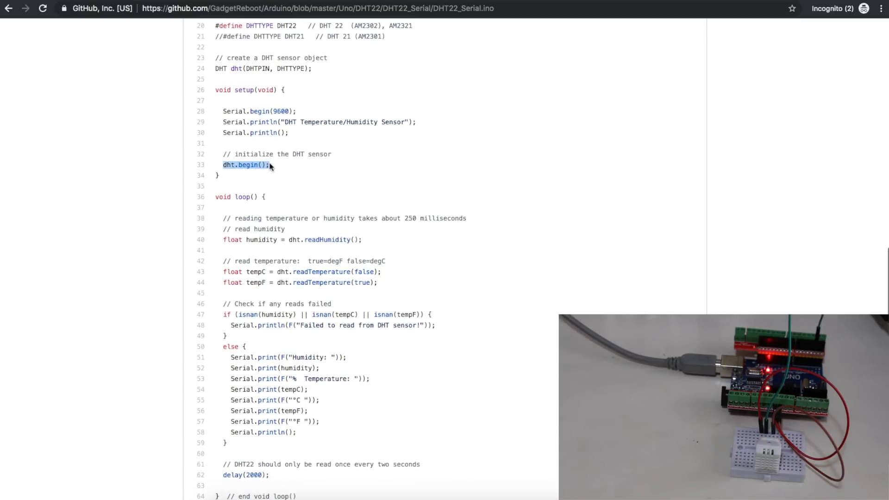
scroll(down, 3)
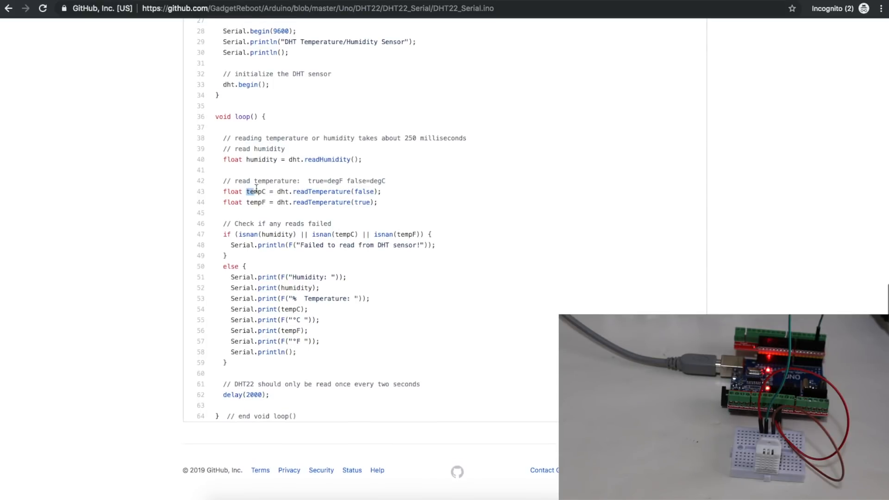
double_click(255, 192)
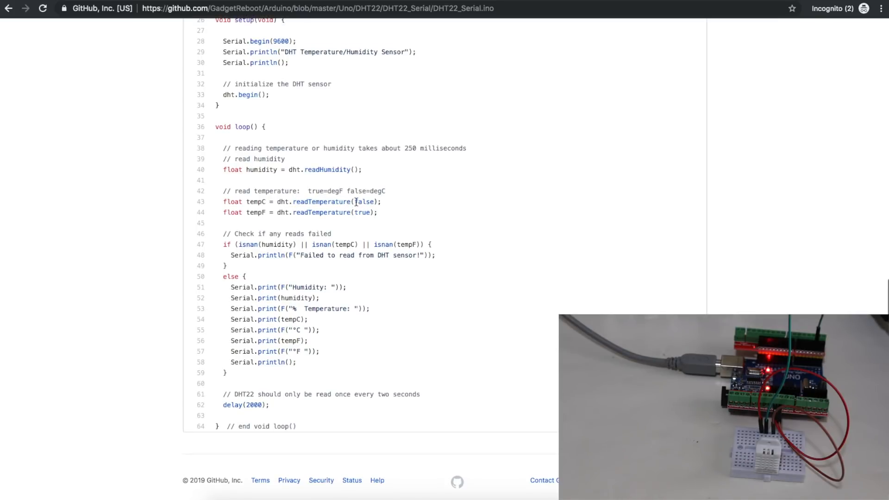
double_click(364, 202)
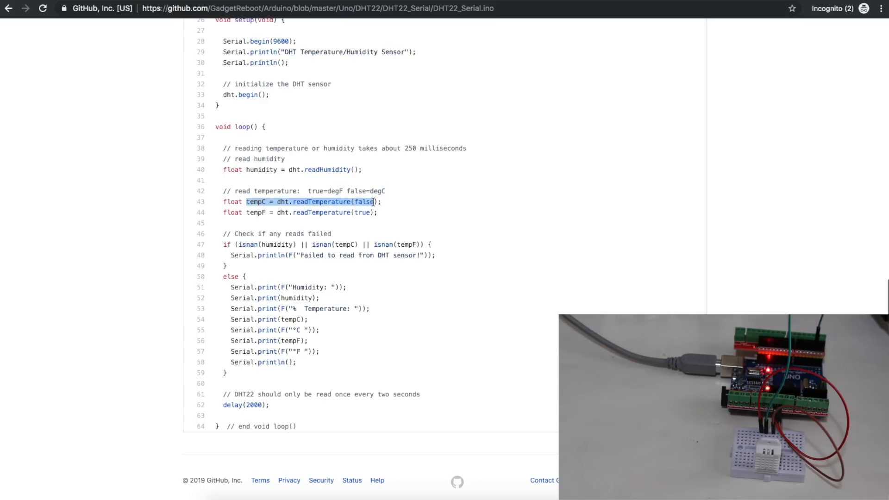
click(292, 170)
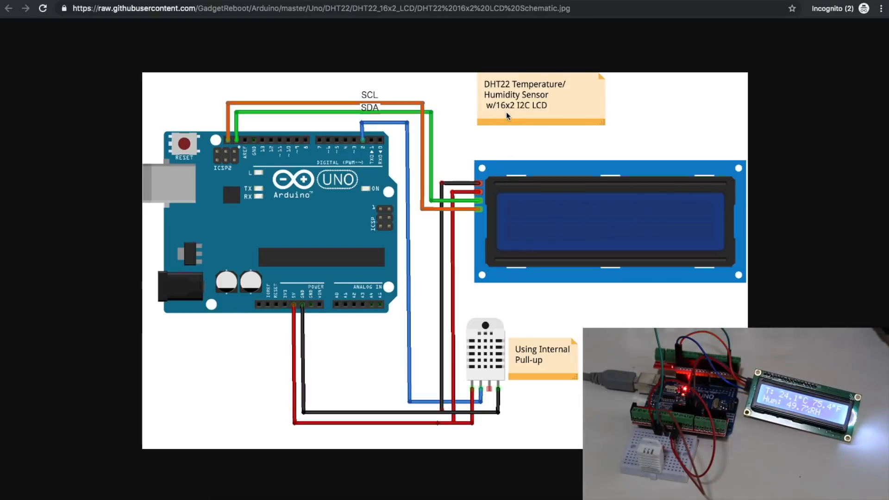
mouse_move(560, 177)
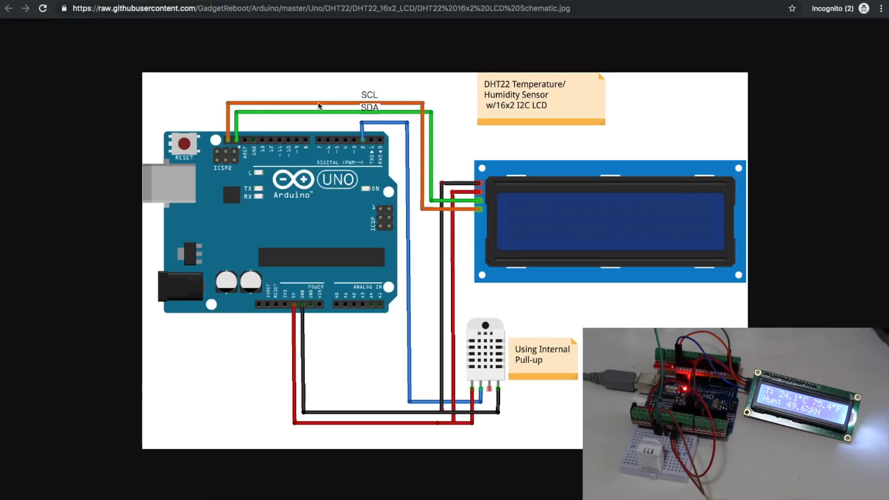
mouse_move(473, 335)
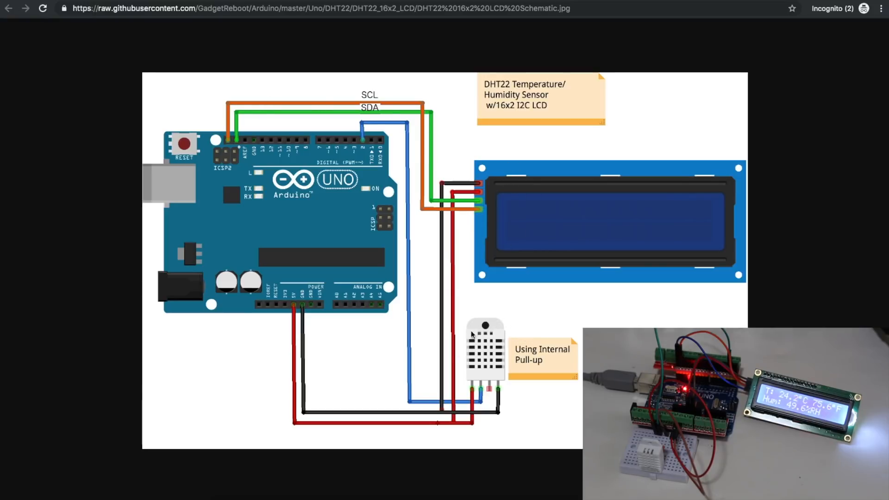
mouse_move(425, 379)
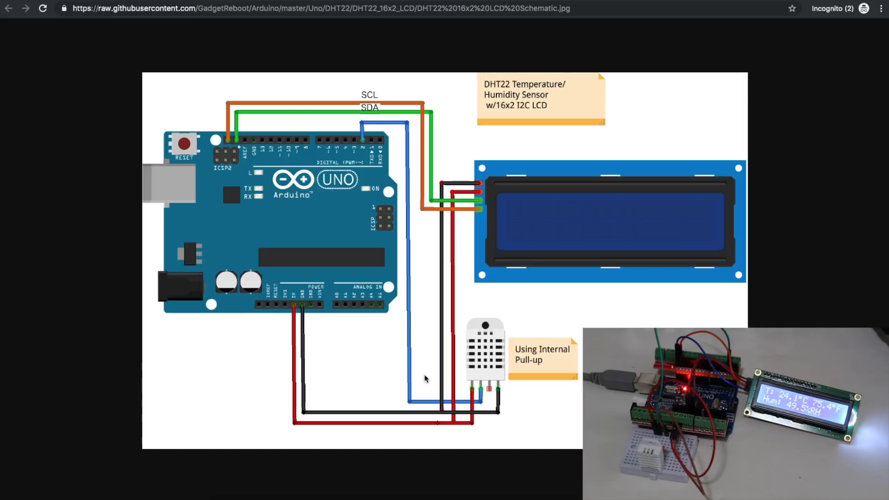
mouse_move(481, 199)
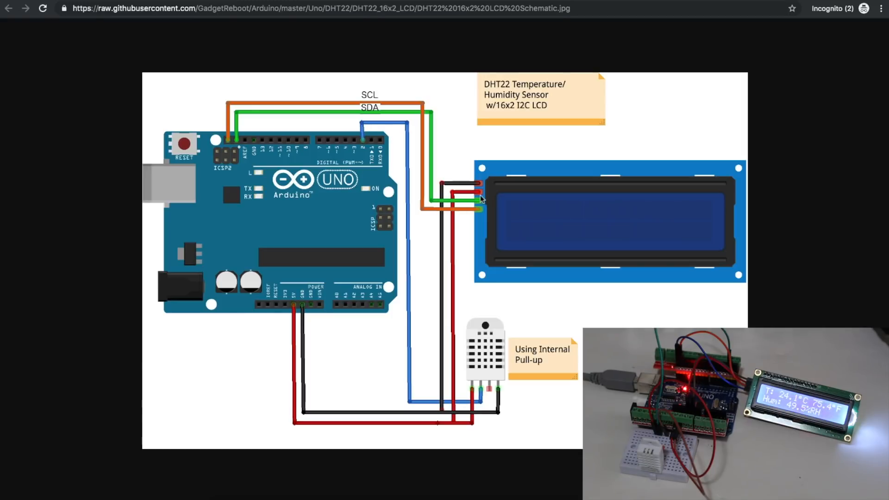
mouse_move(448, 449)
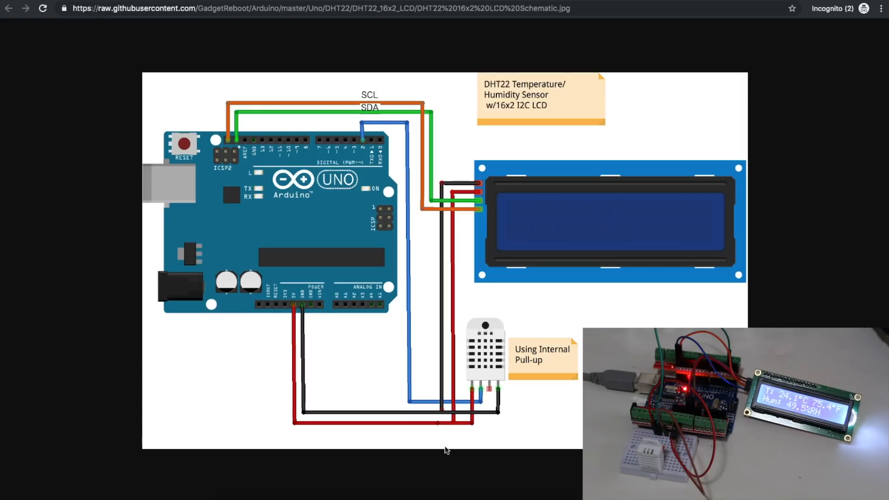
mouse_move(569, 225)
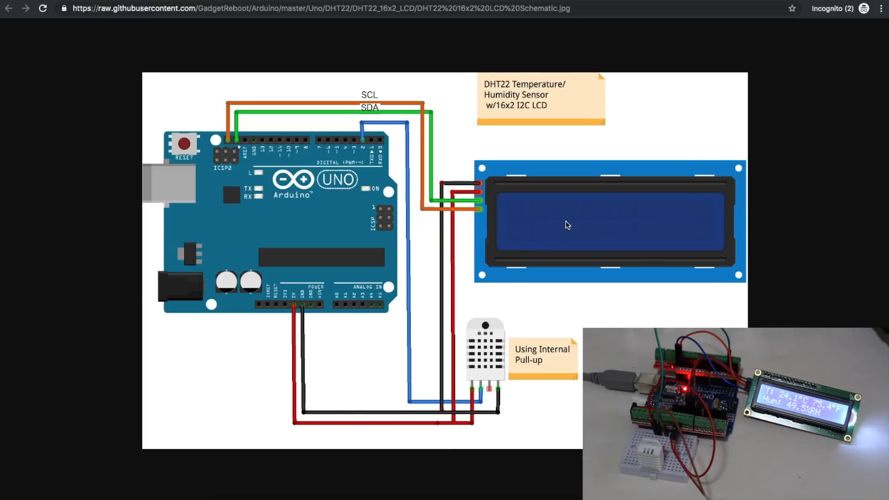
mouse_move(478, 207)
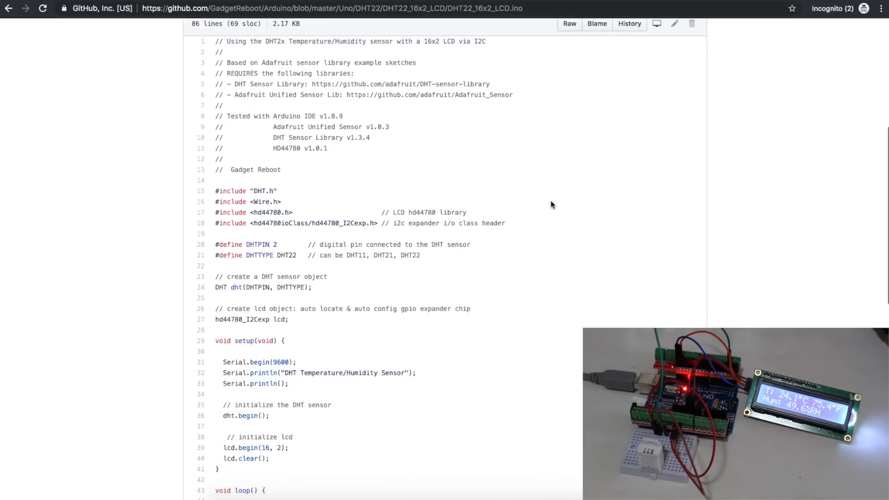
mouse_move(561, 205)
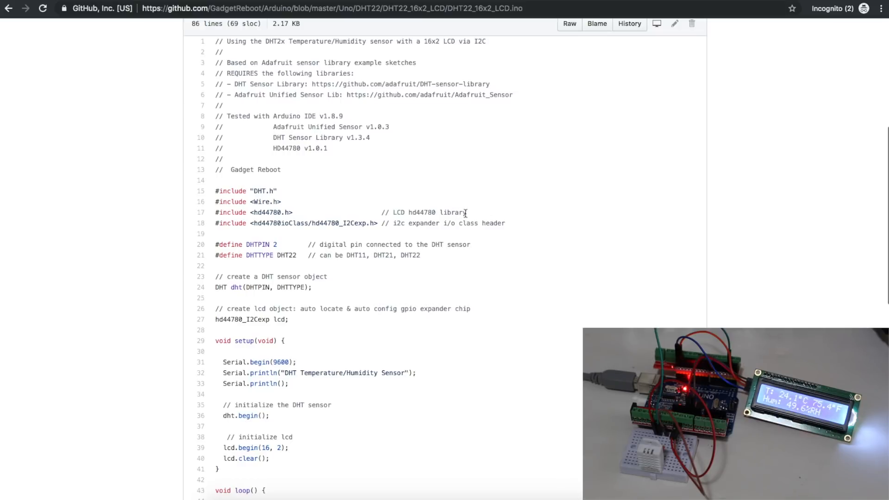
mouse_move(372, 40)
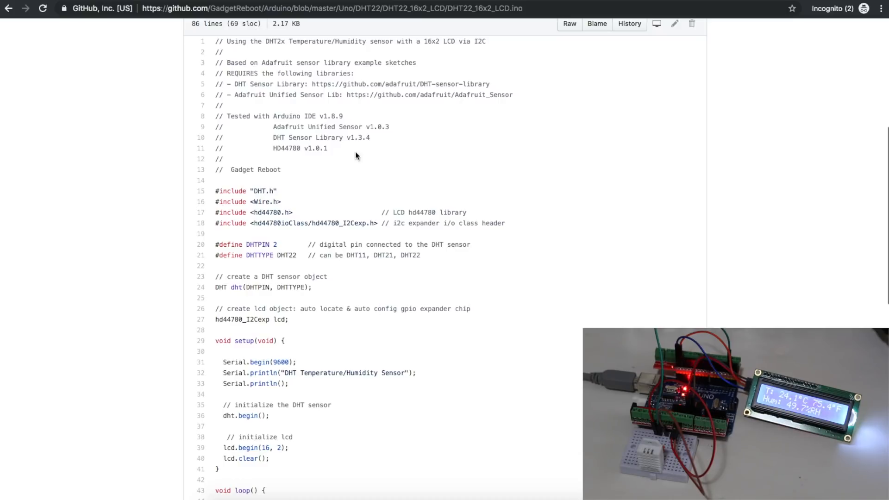
double_click(264, 191)
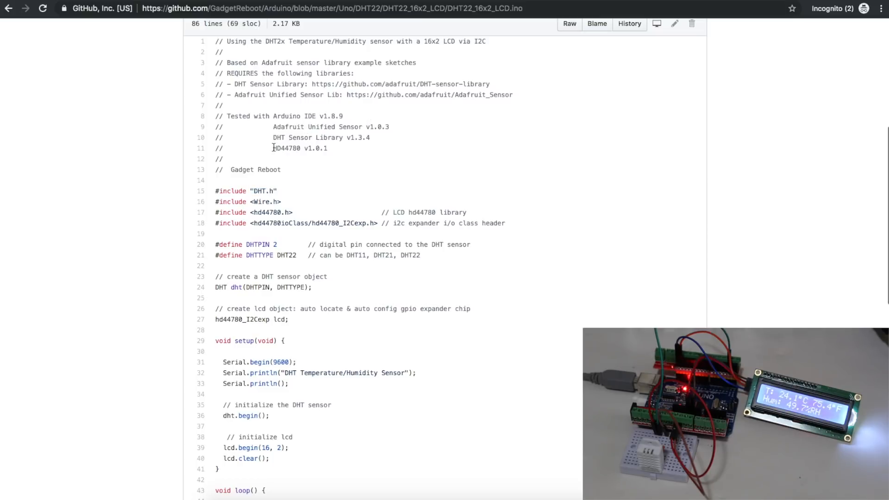
double_click(286, 148)
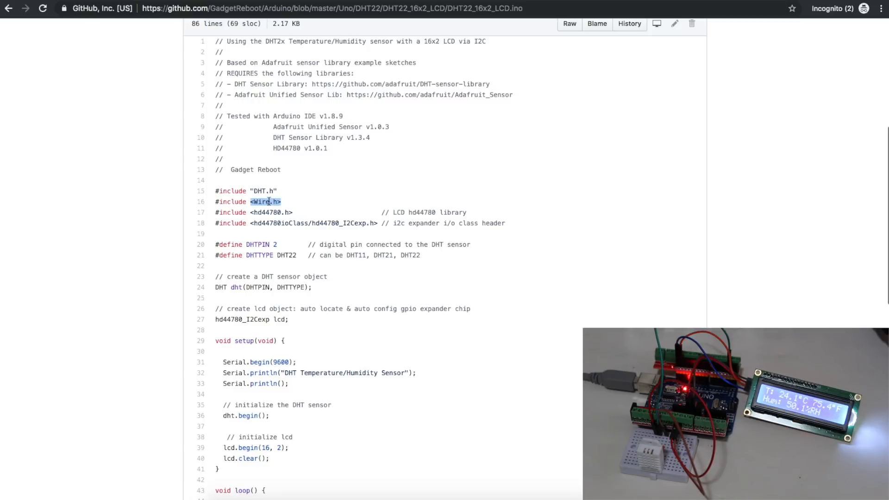
scroll(down, 3)
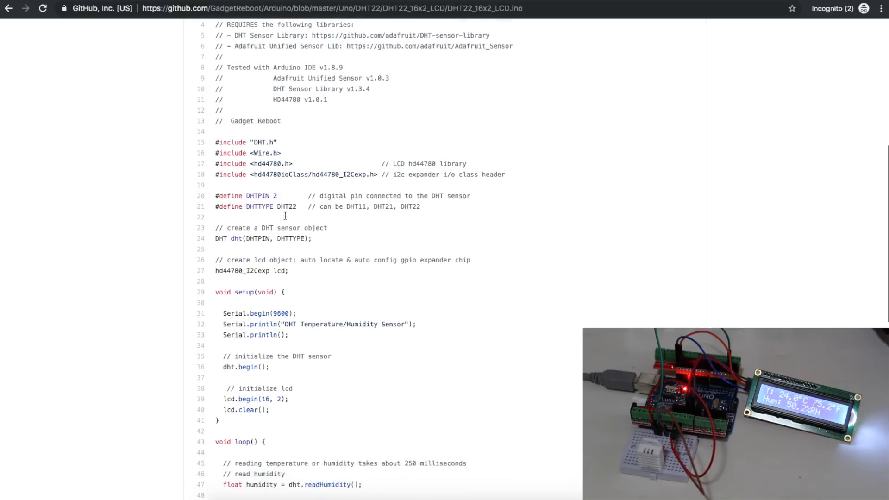
scroll(down, 3)
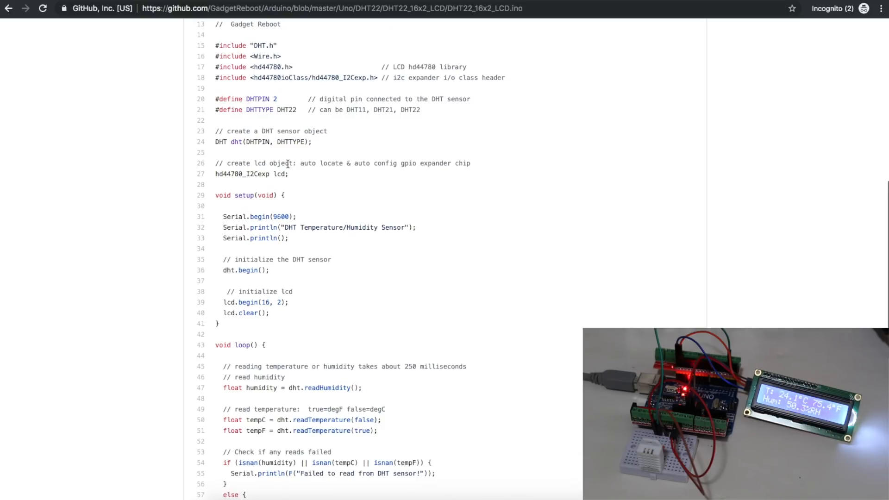
double_click(220, 175)
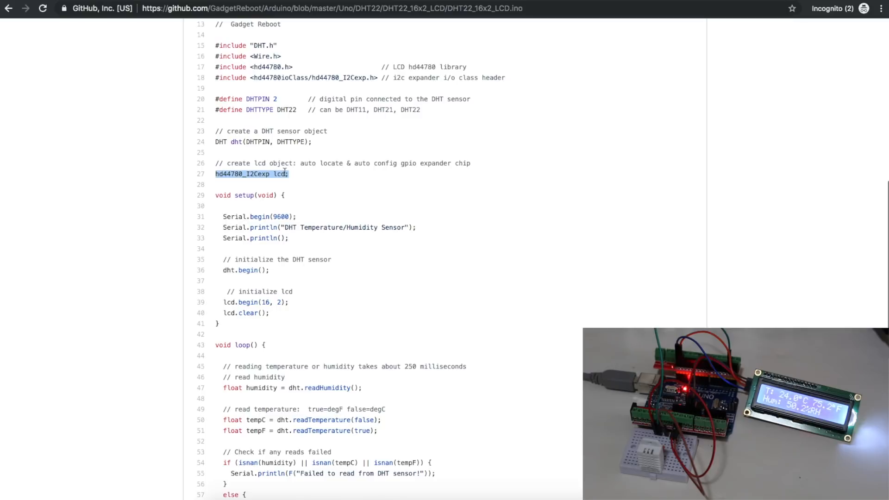
scroll(down, 3)
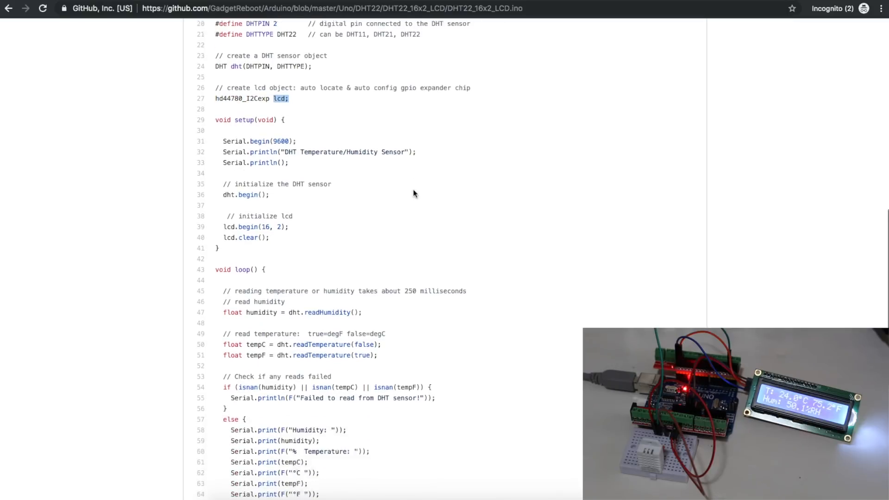
scroll(down, 3)
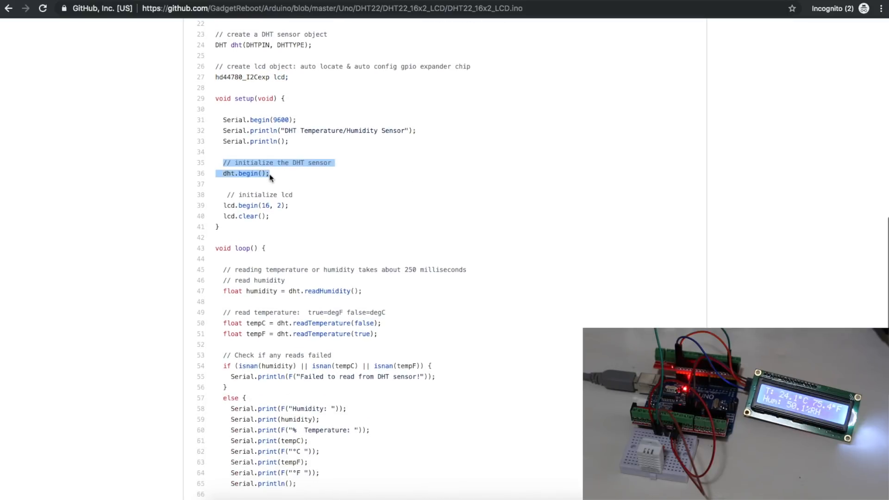
drag(270, 174, 284, 194)
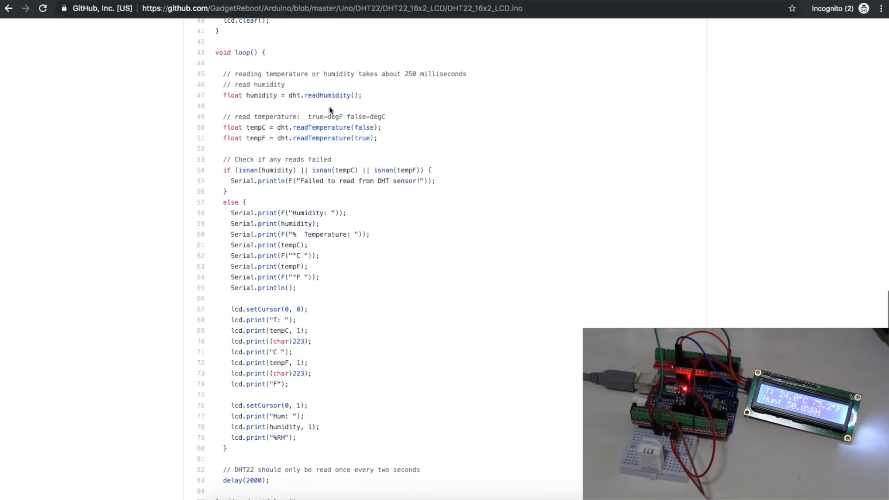
scroll(down, 3)
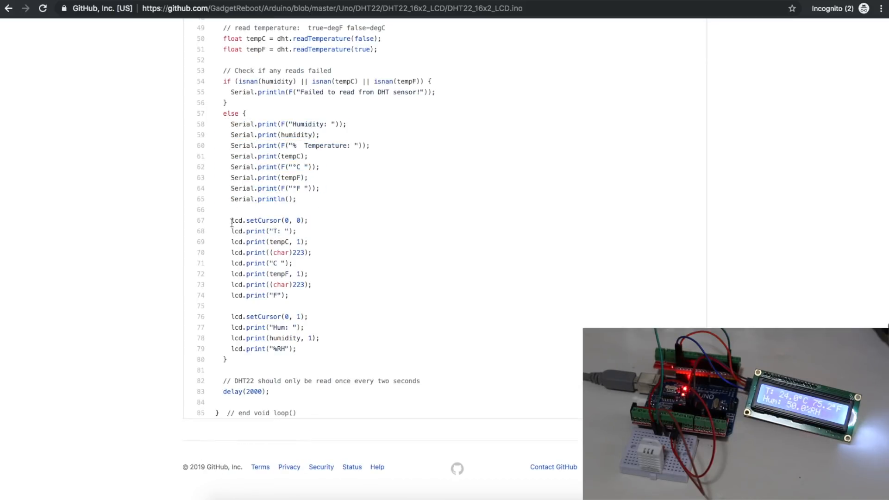
drag(231, 220, 295, 349)
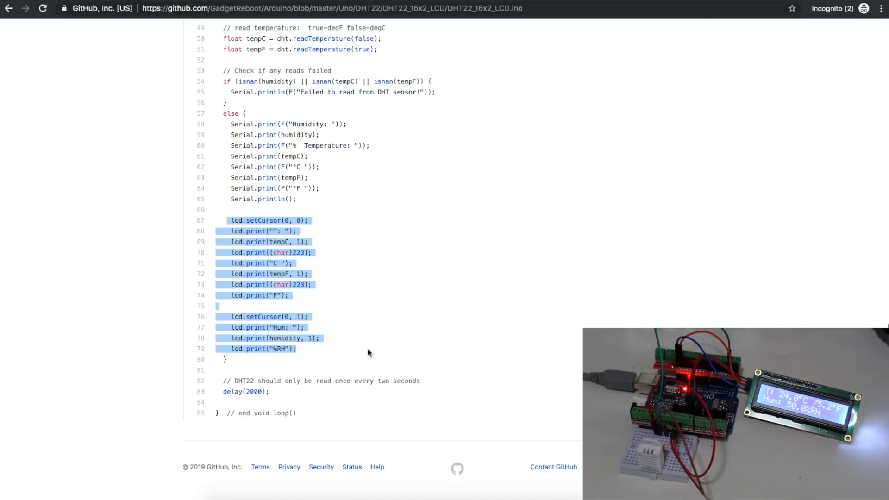
click(222, 379)
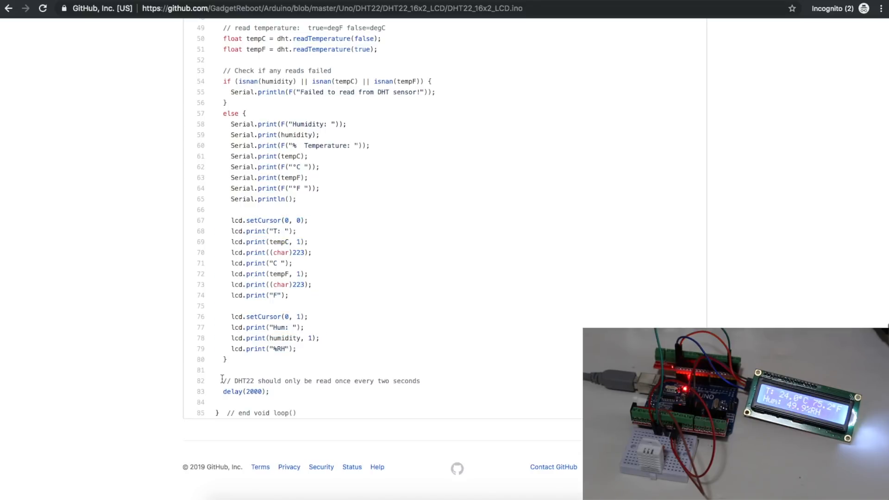
mouse_move(274, 240)
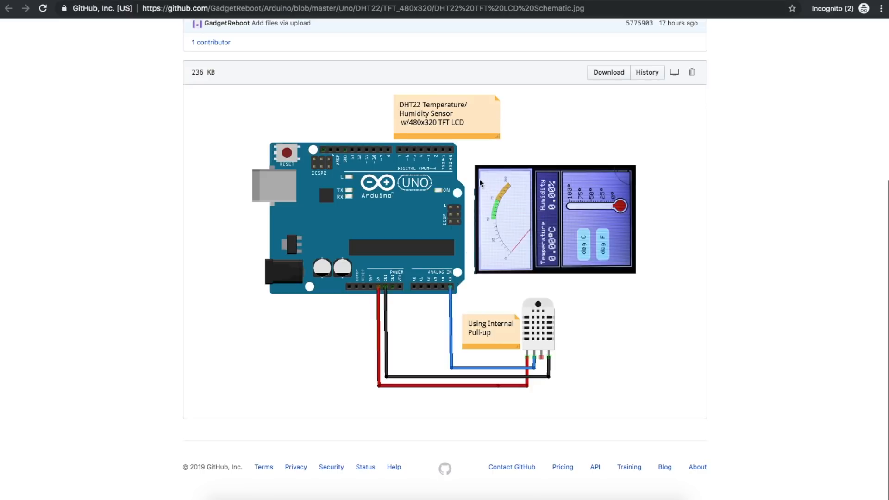
mouse_move(482, 328)
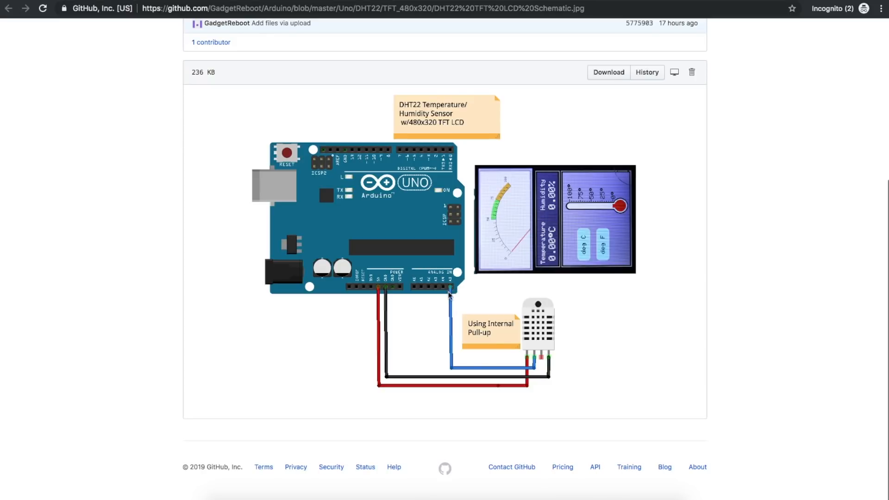
mouse_move(463, 291)
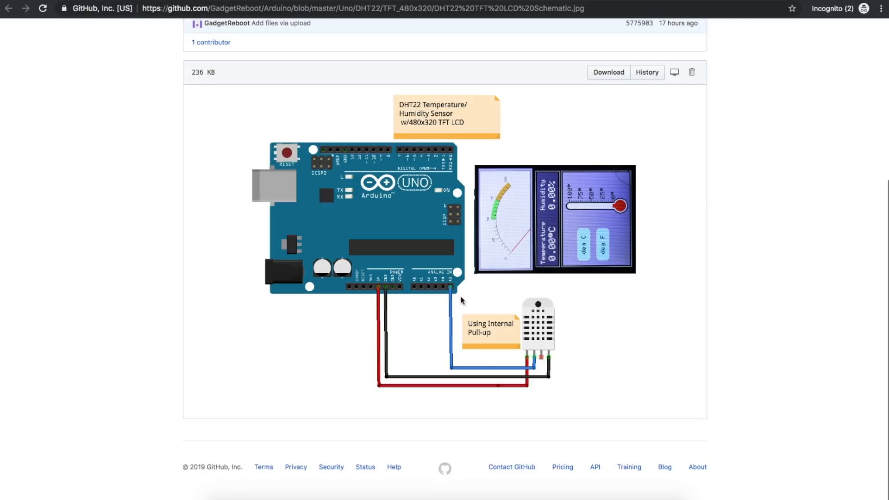
mouse_move(456, 280)
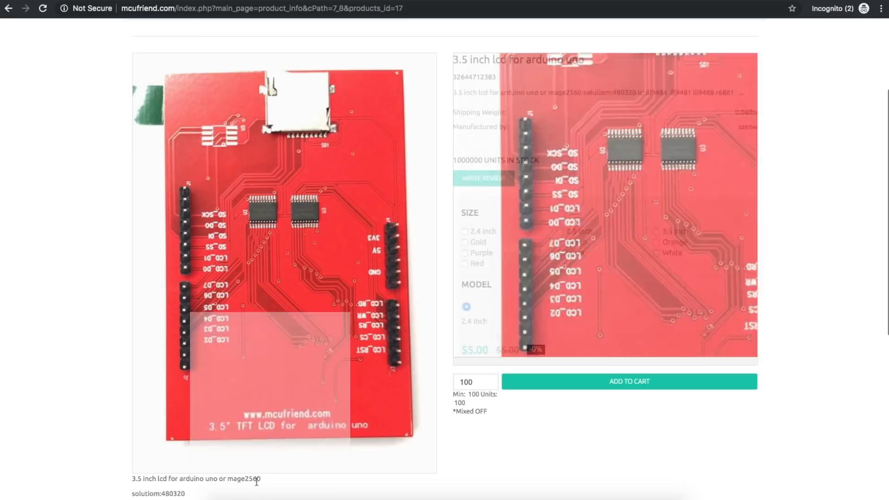
- Enlarge the 3.5-inch TFT LCD product photo to see the board's back pin labels
click(283, 255)
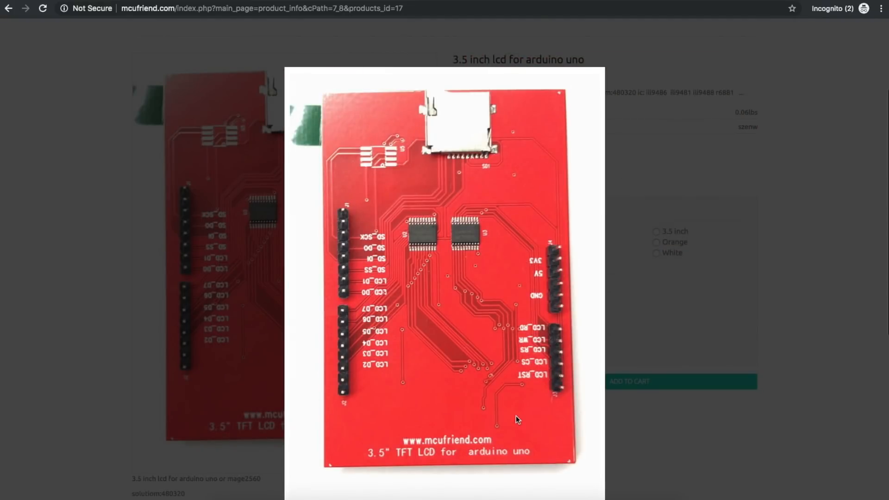
mouse_move(553, 392)
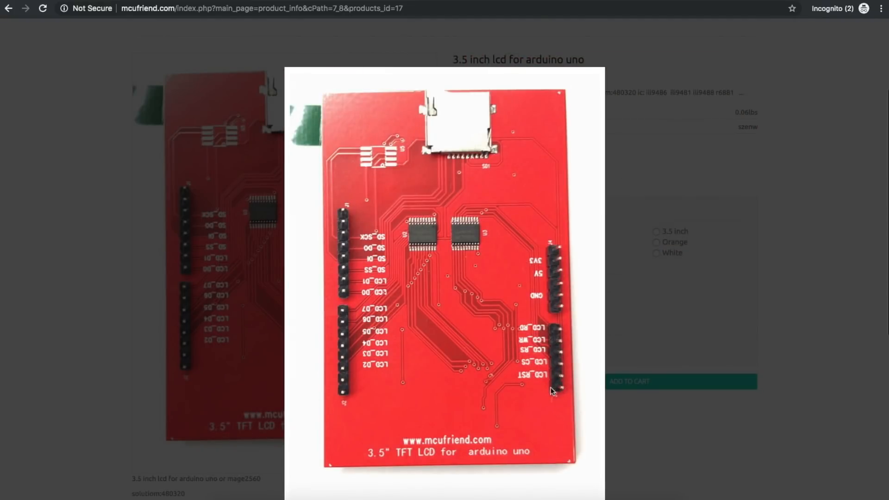
mouse_move(558, 386)
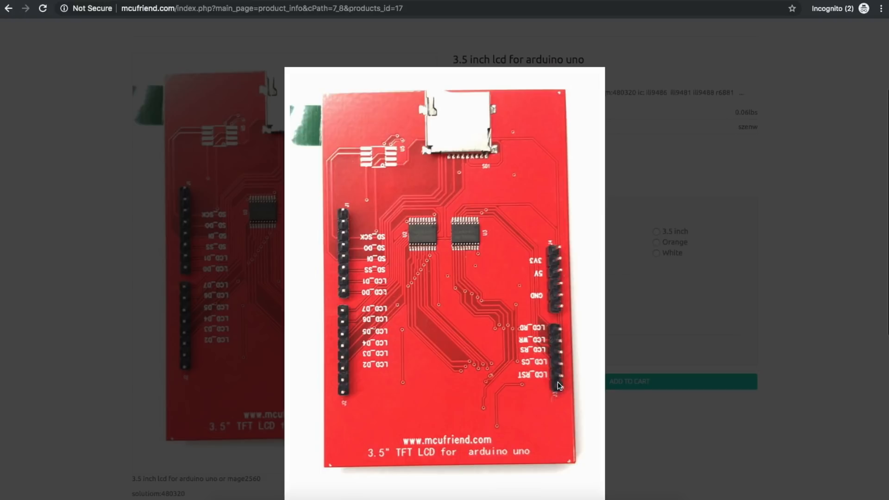
mouse_move(558, 387)
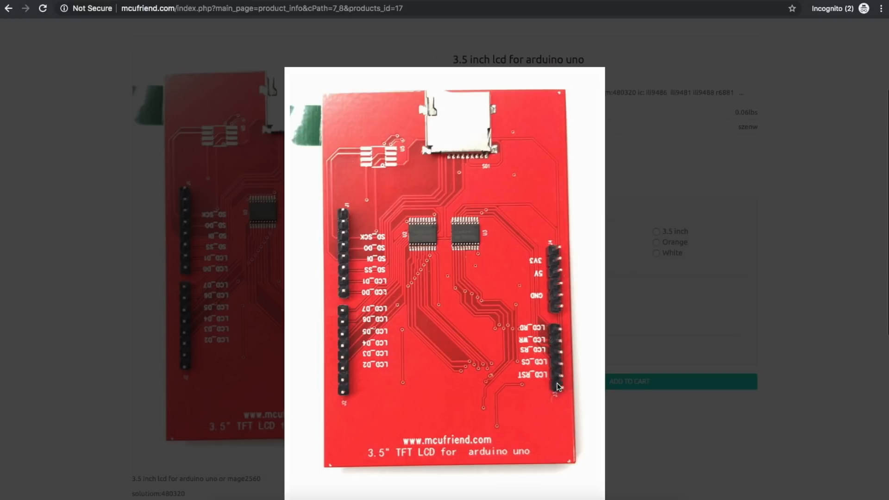
mouse_move(558, 389)
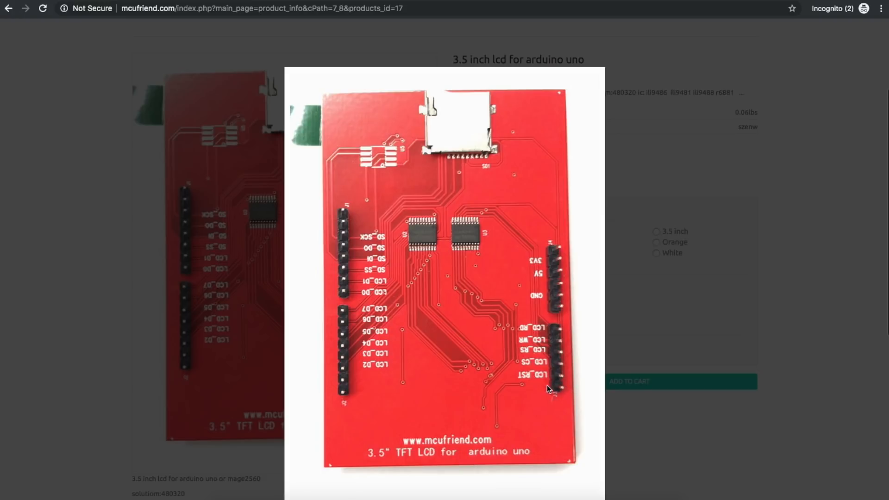
mouse_move(539, 388)
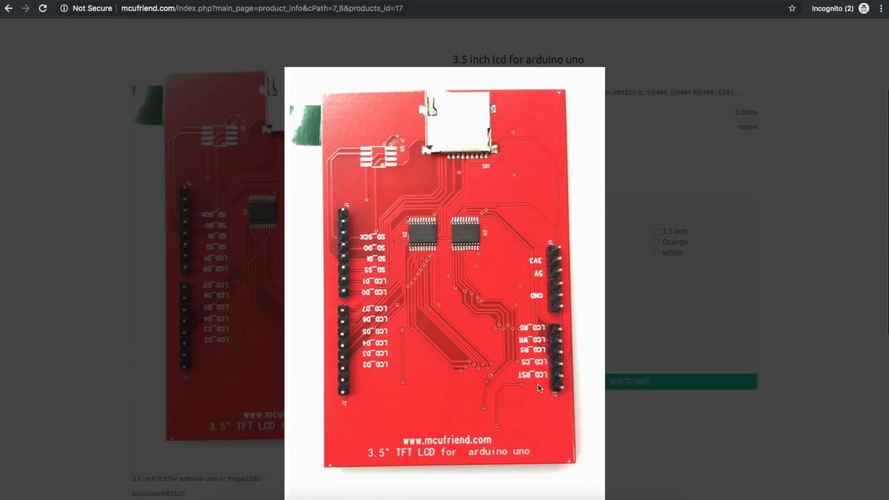
mouse_move(549, 389)
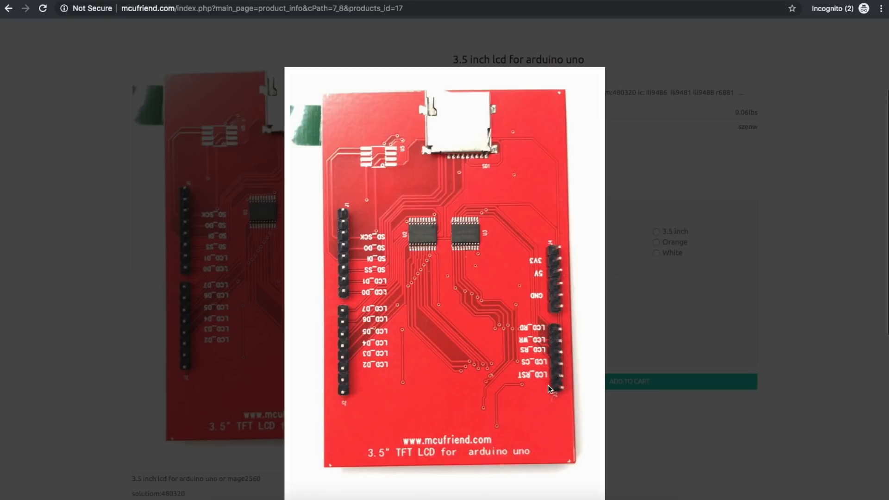
mouse_move(566, 394)
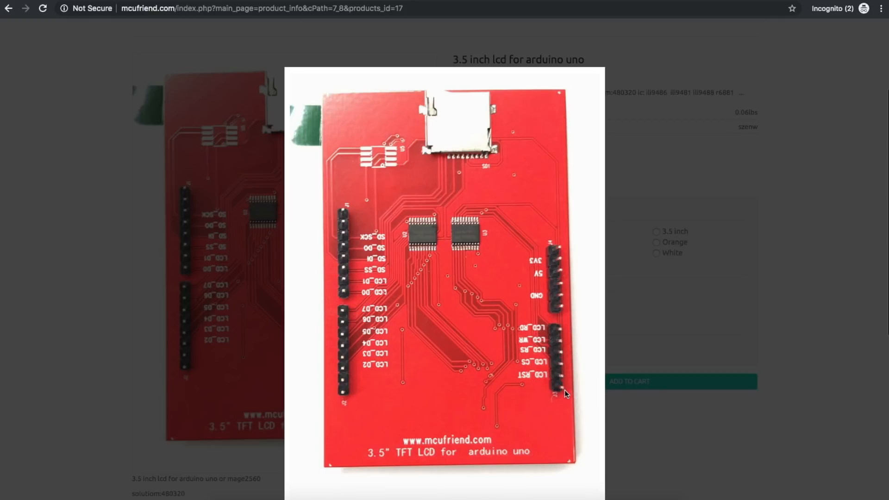
mouse_move(376, 155)
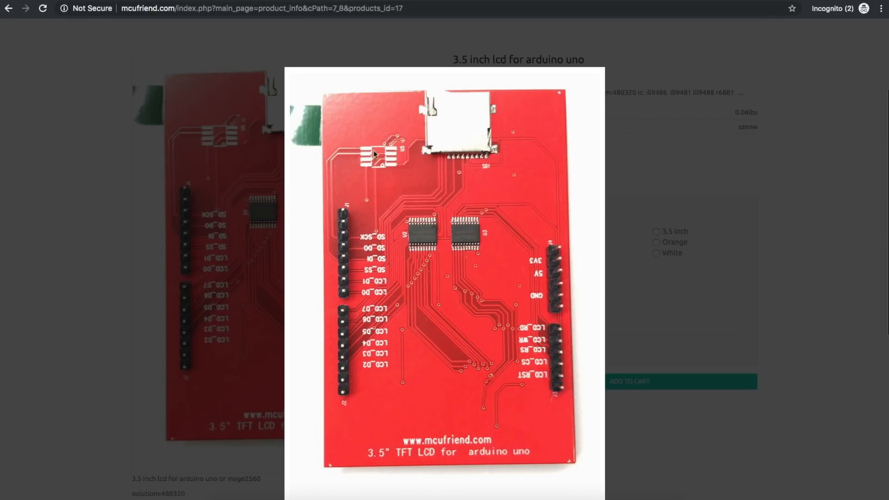
mouse_move(395, 162)
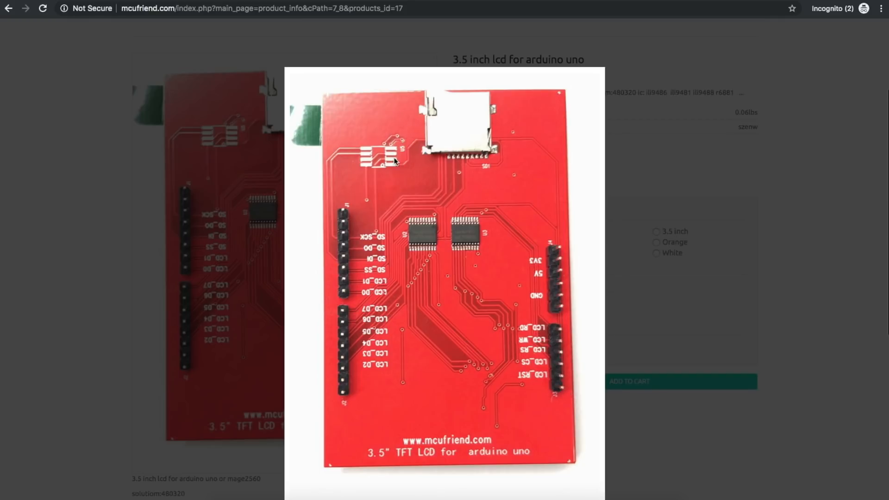
mouse_move(559, 392)
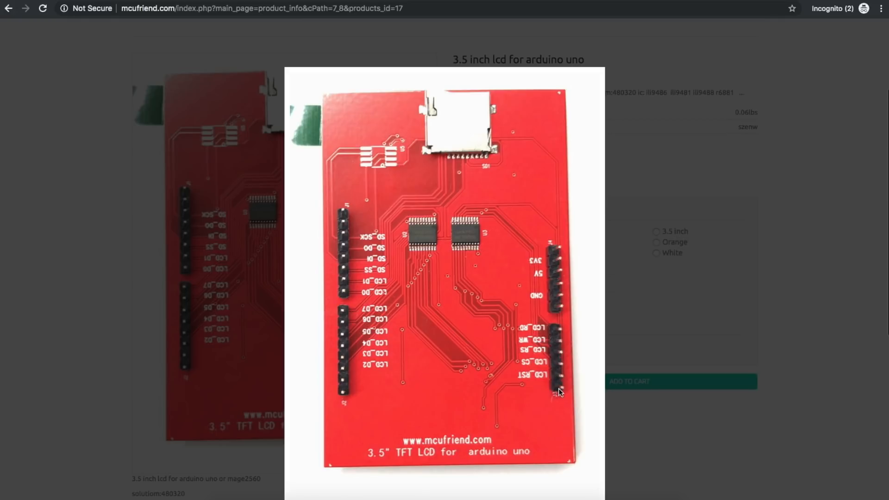
mouse_move(375, 172)
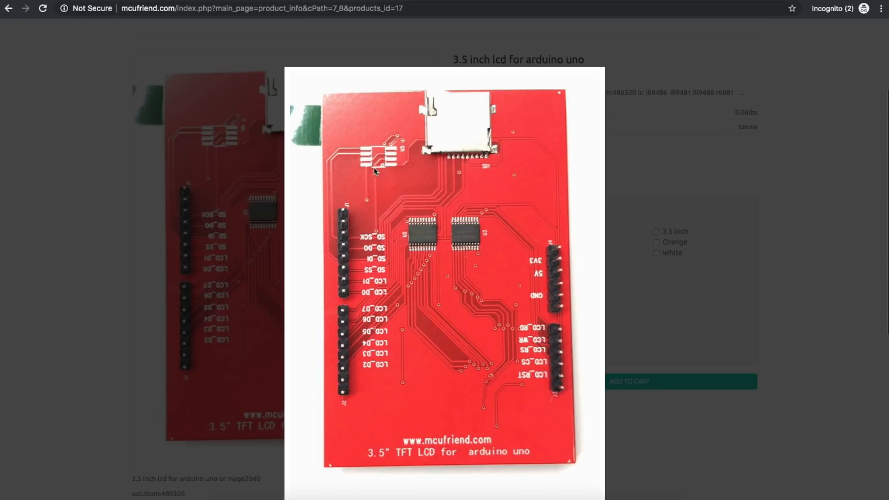
mouse_move(381, 157)
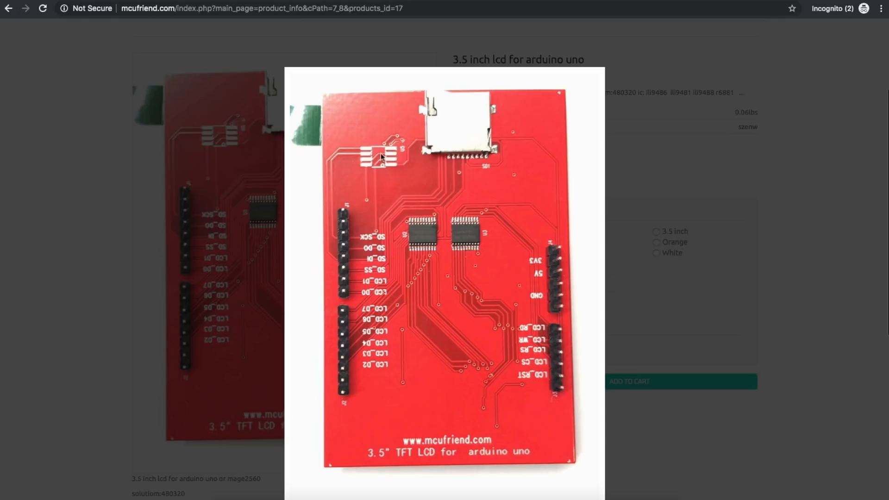
mouse_move(562, 388)
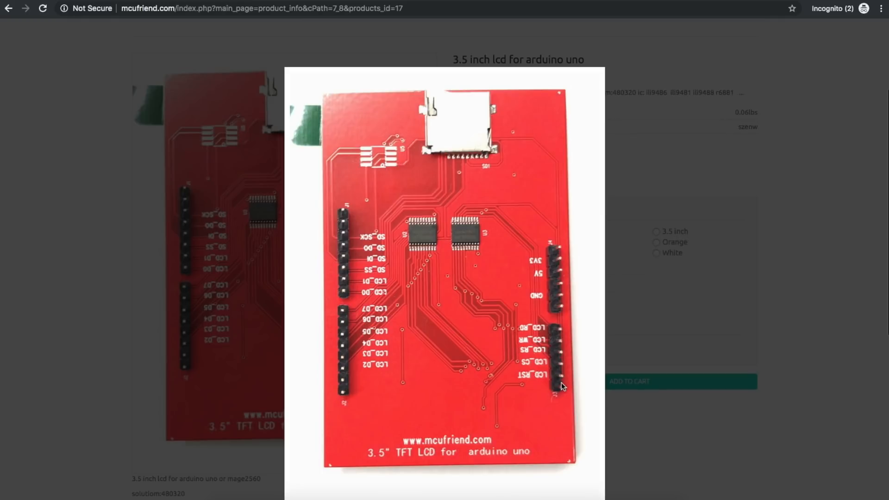
mouse_move(556, 395)
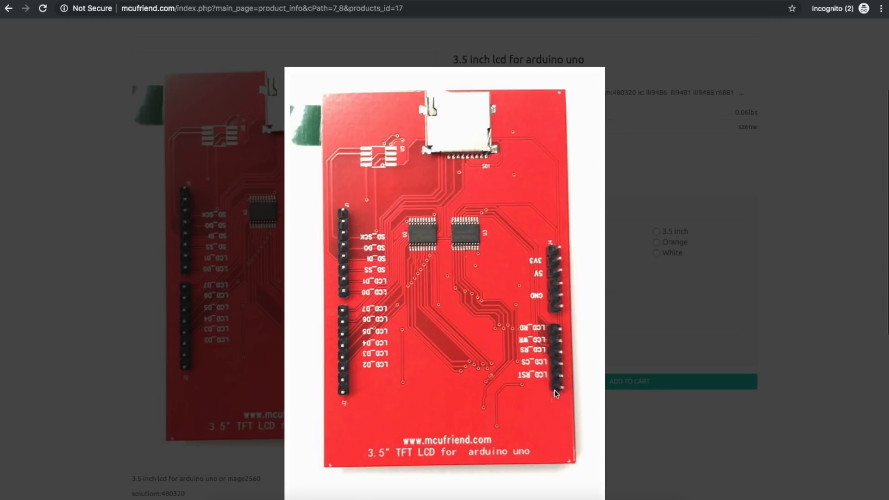
mouse_move(574, 351)
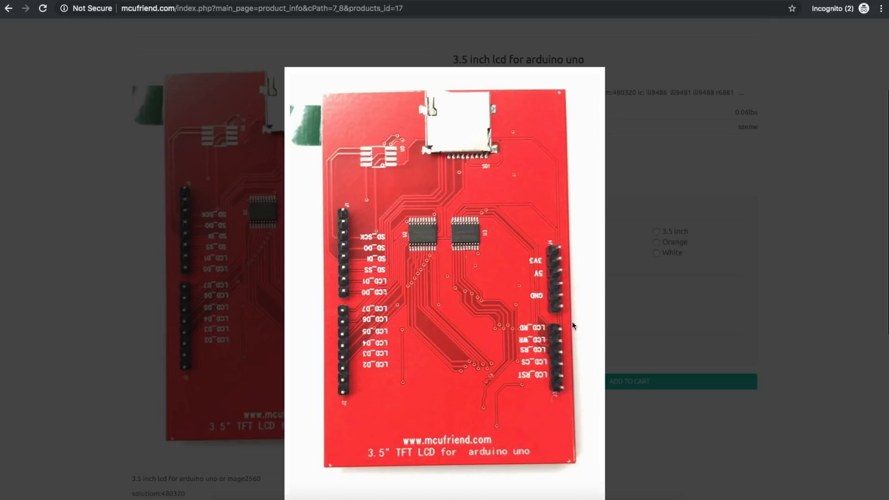
mouse_move(565, 329)
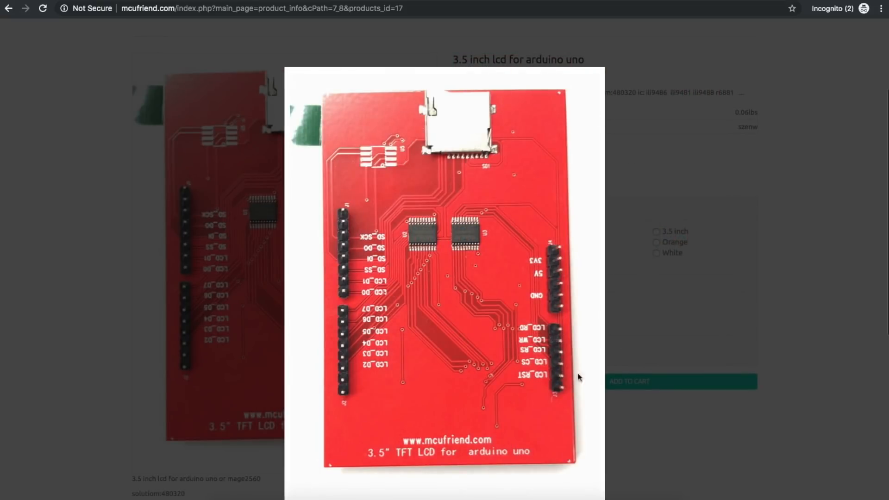
mouse_move(411, 86)
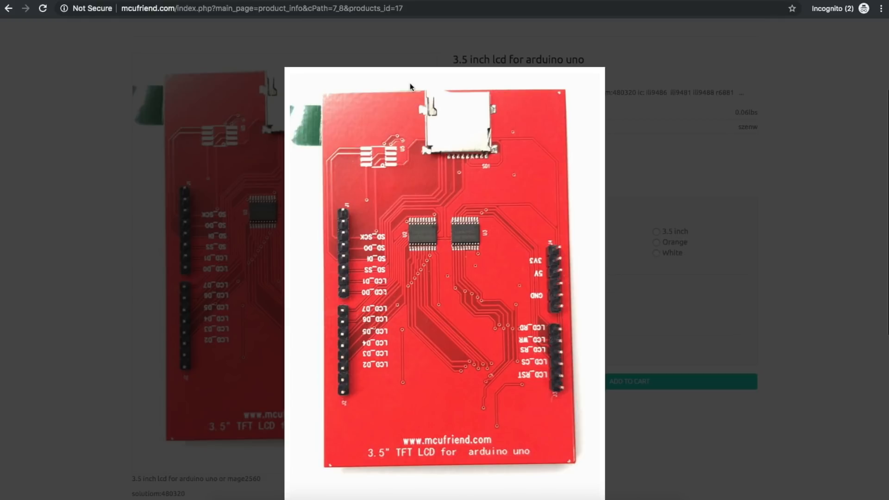
mouse_move(503, 139)
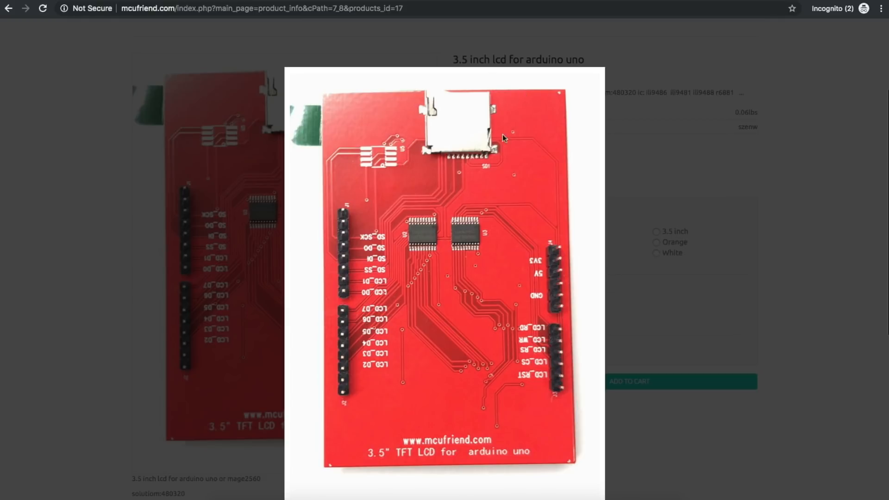
mouse_move(570, 385)
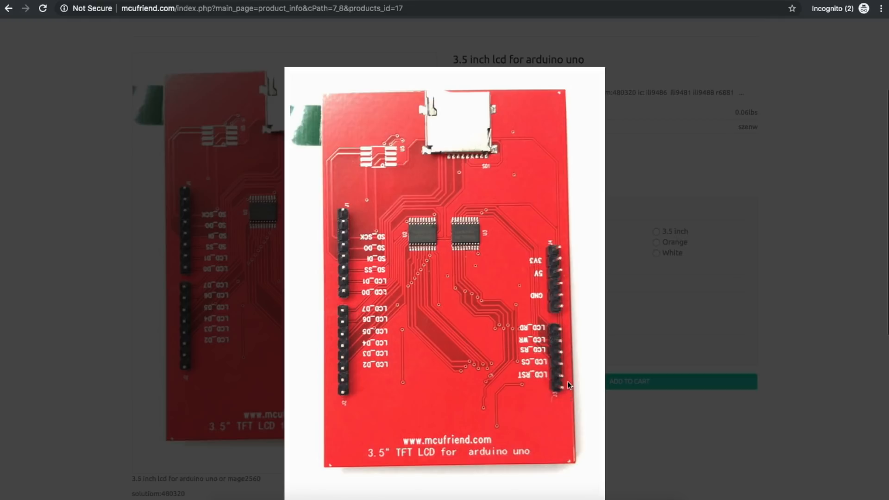
mouse_move(561, 238)
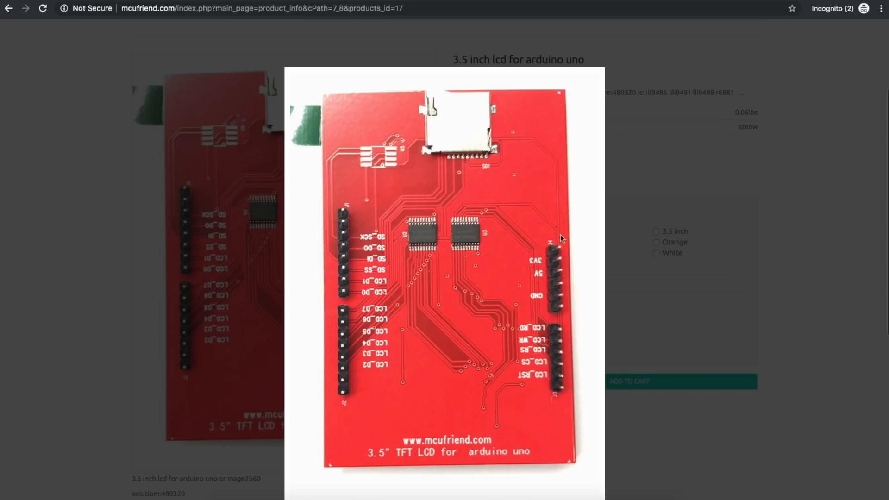
mouse_move(359, 210)
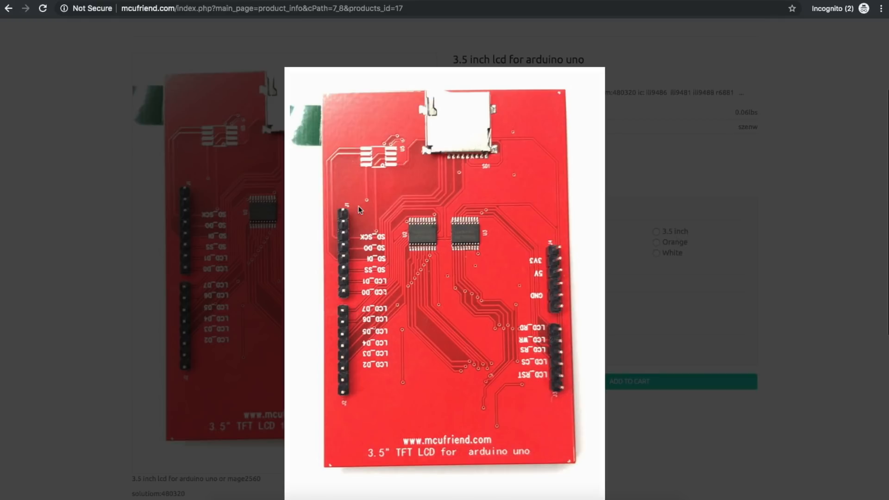
mouse_move(549, 220)
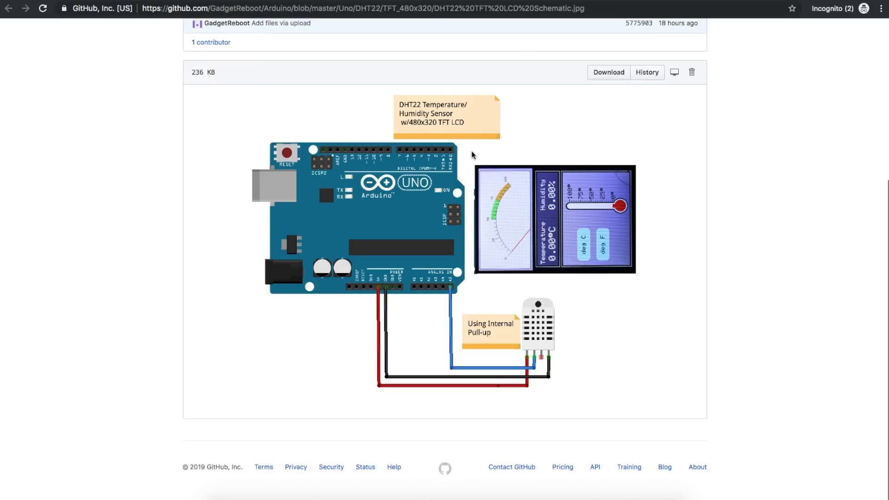
mouse_move(475, 254)
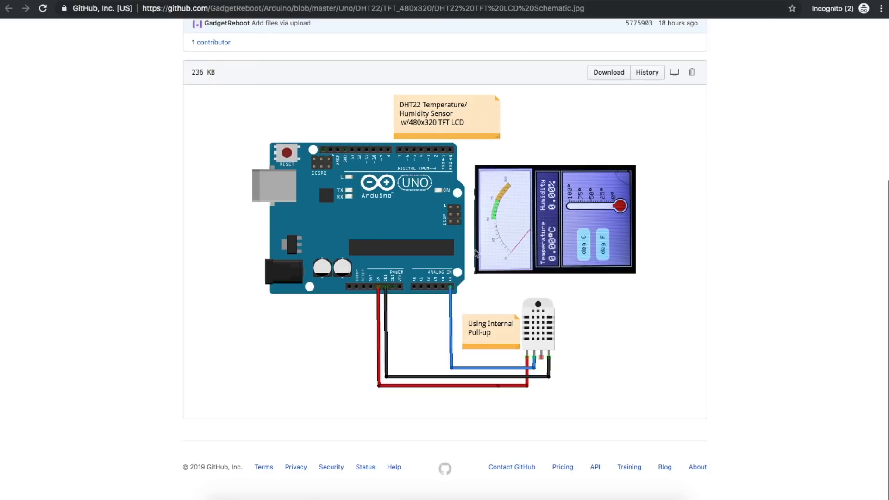
mouse_move(461, 149)
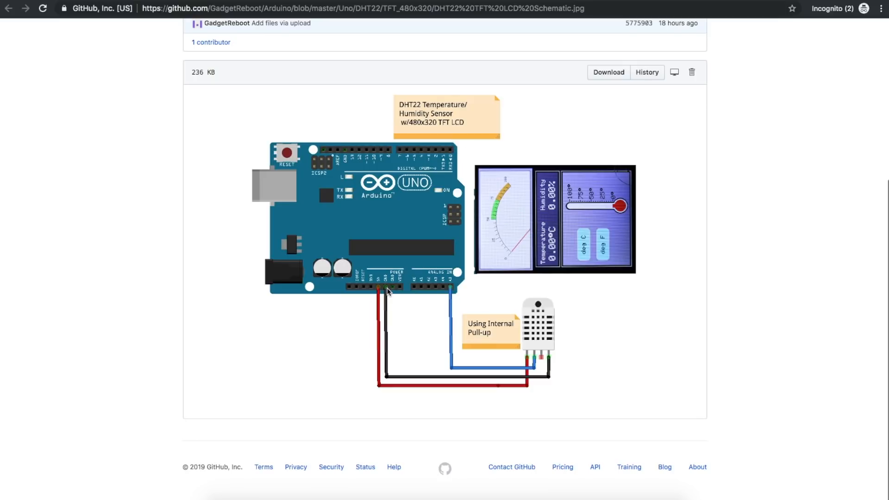
mouse_move(373, 290)
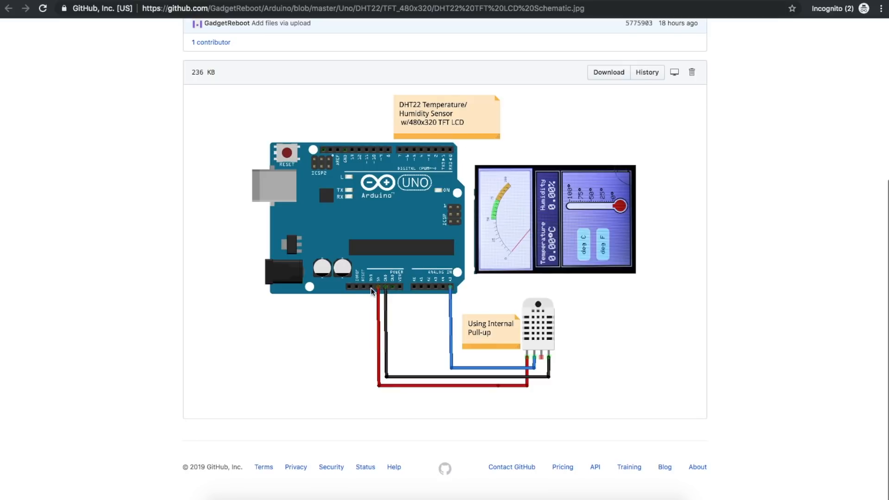
mouse_move(453, 284)
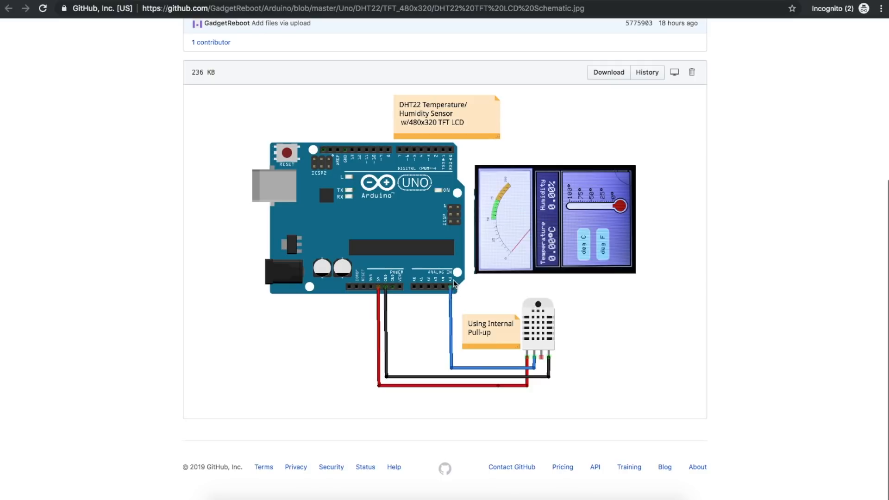
mouse_move(550, 324)
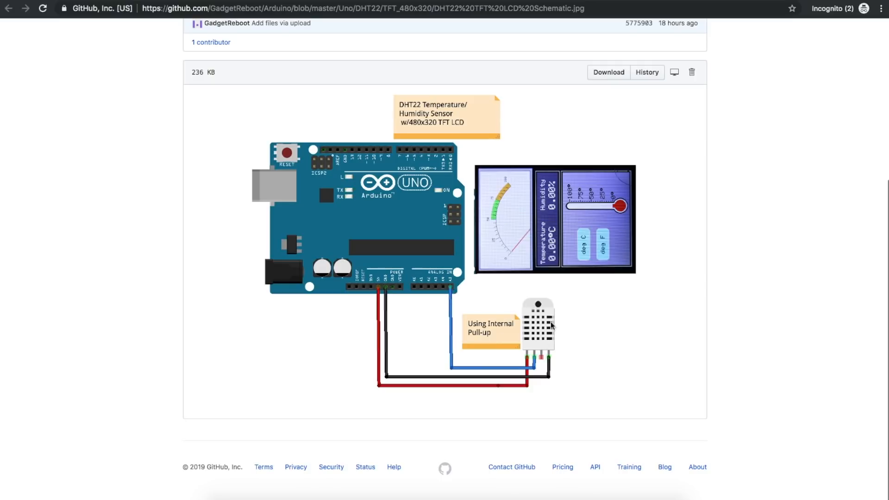
mouse_move(503, 147)
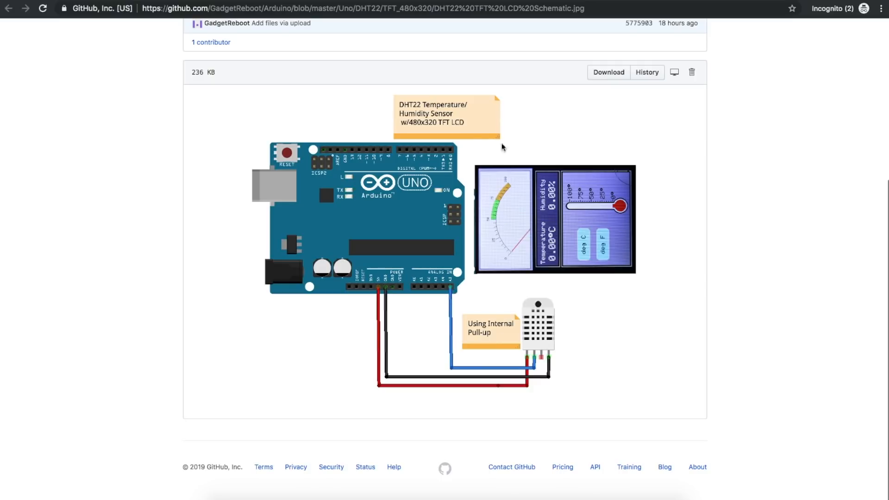
mouse_move(455, 278)
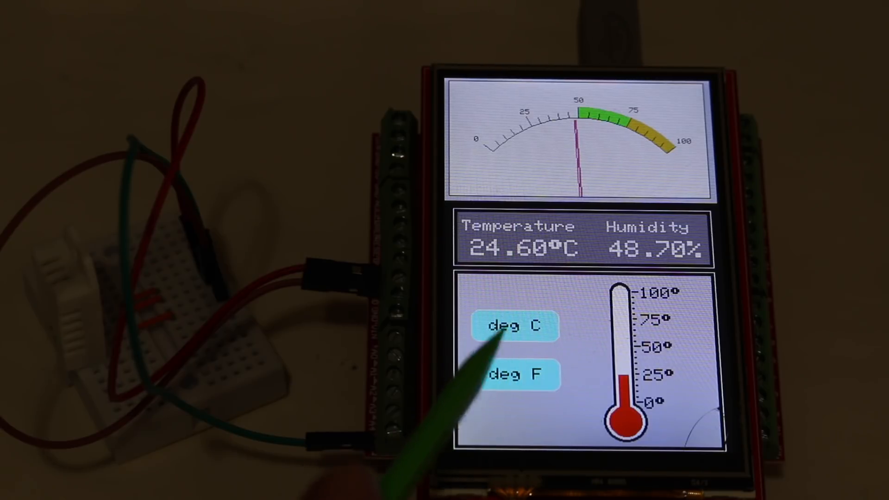
- Tap the deg C and deg F buttons on the touchscreen reading 24.60°C and 48.70%
click(514, 375)
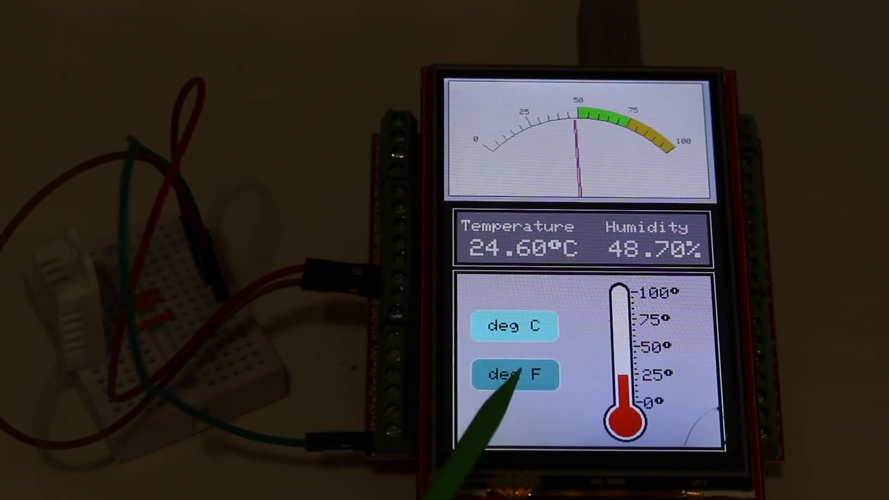
click(514, 374)
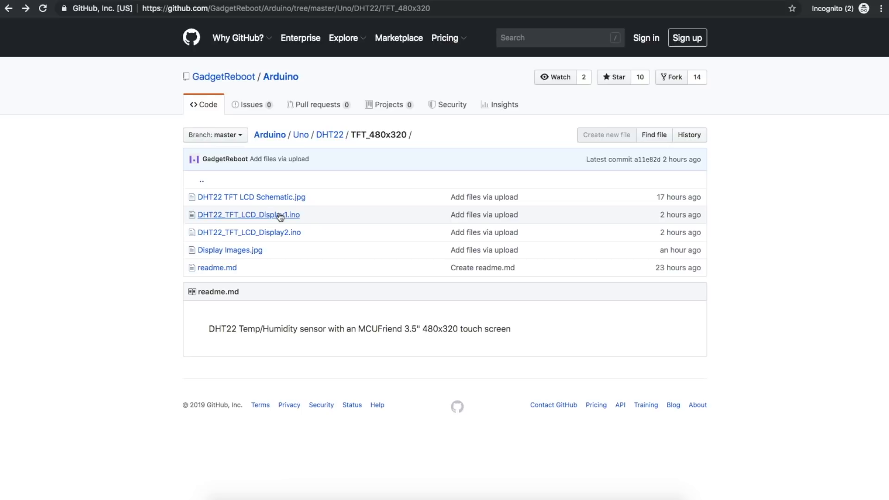
- Open Display Images.jpg comparing the Display 1 and Display 2 layouts
click(230, 250)
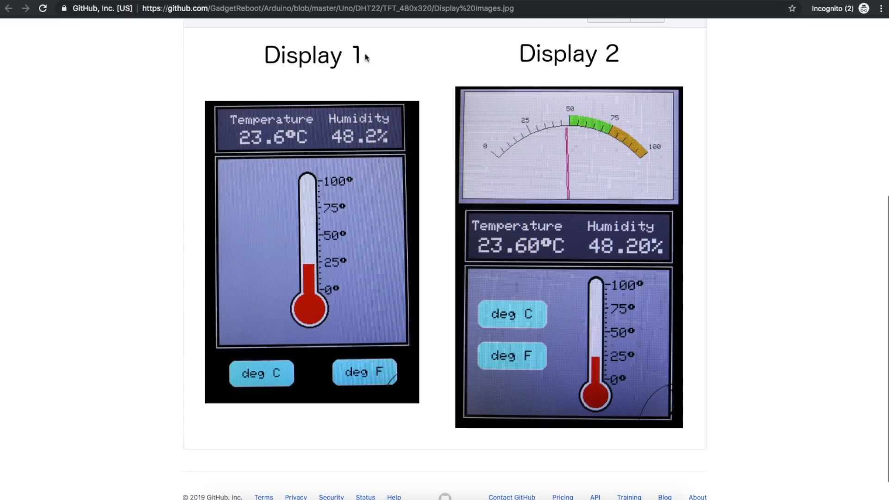
mouse_move(296, 361)
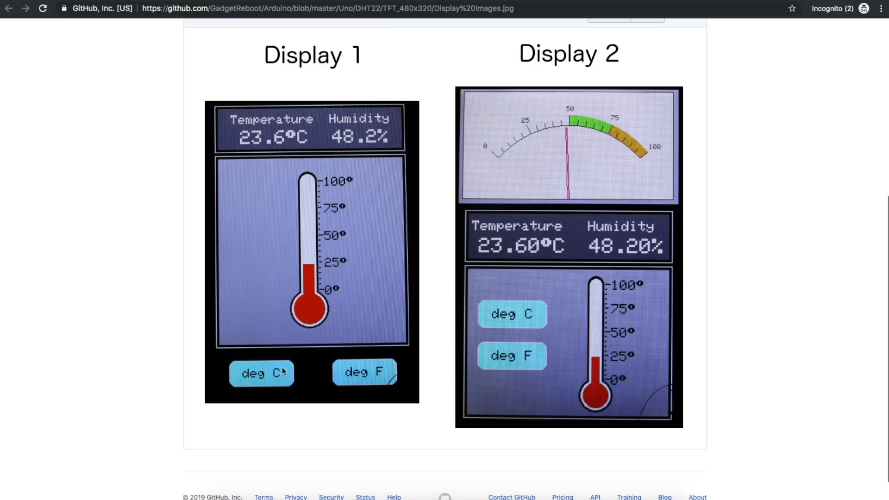
mouse_move(312, 223)
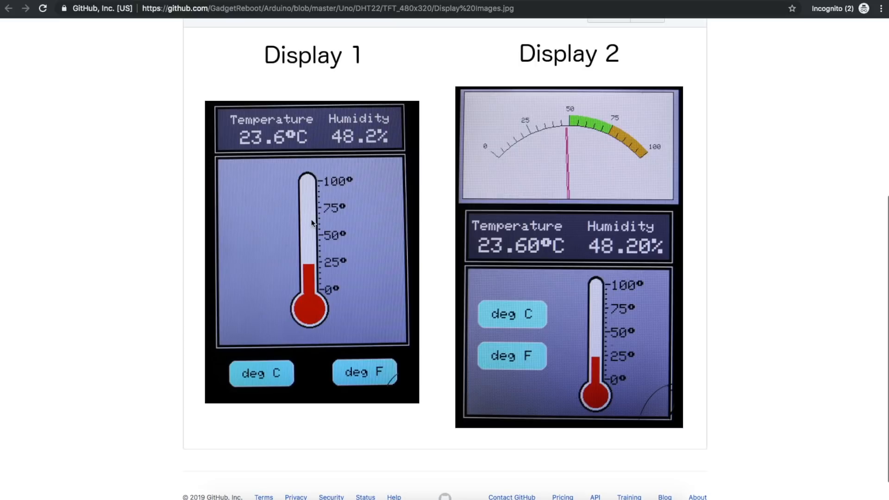
mouse_move(311, 108)
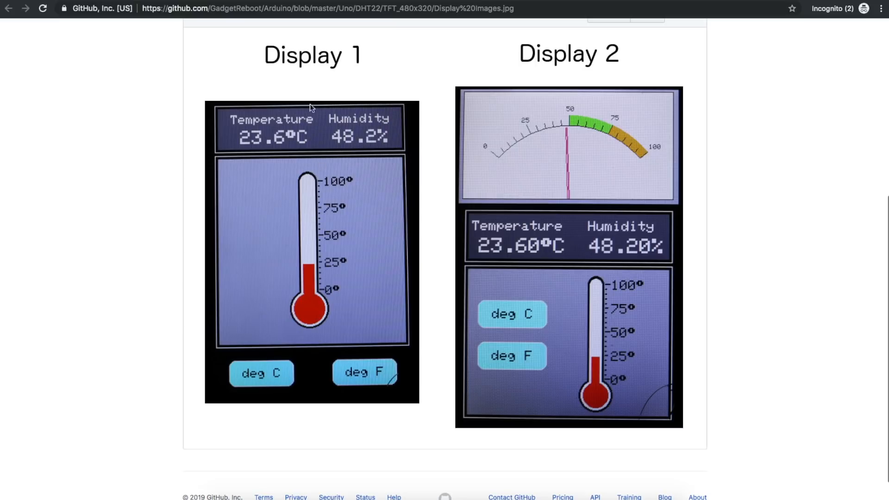
mouse_move(272, 235)
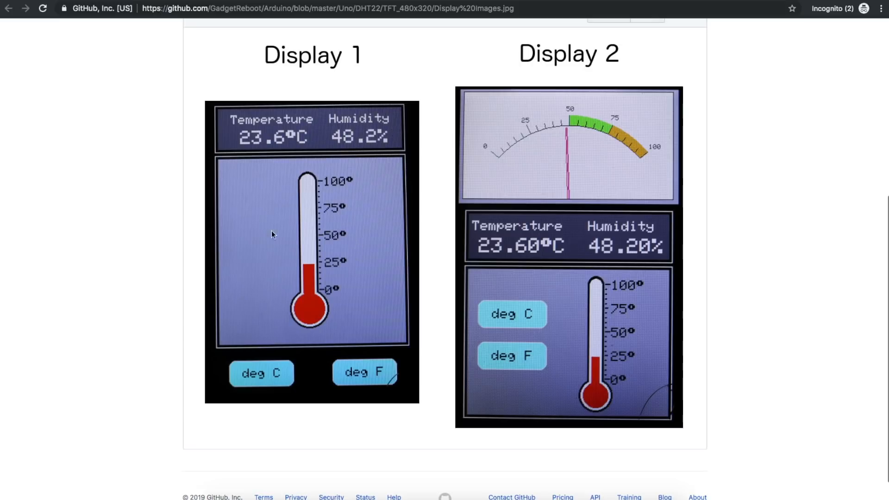
mouse_move(304, 97)
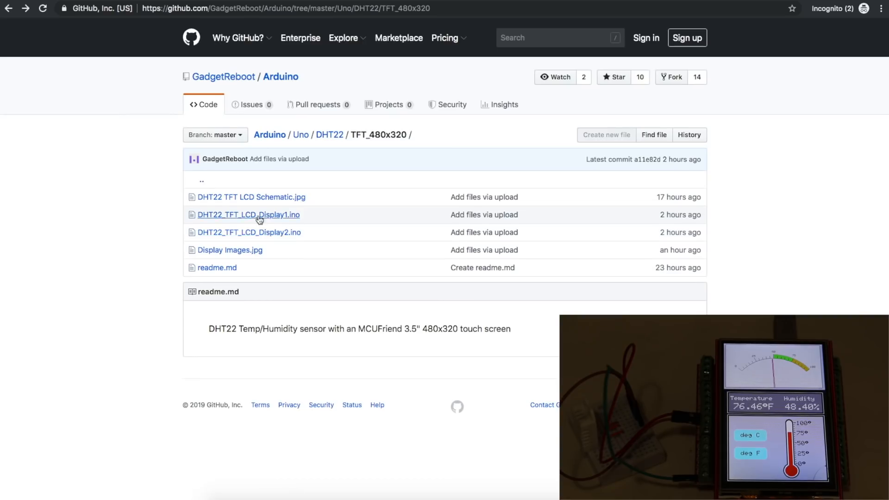
mouse_move(304, 231)
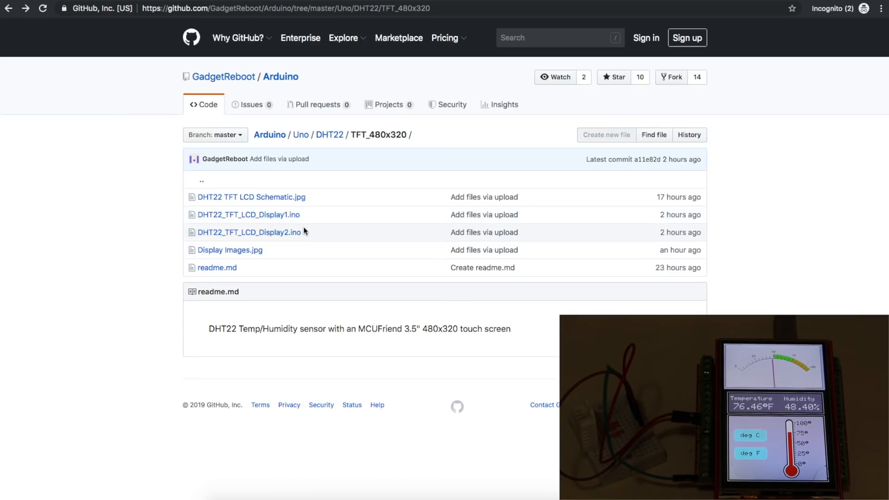
mouse_move(249, 232)
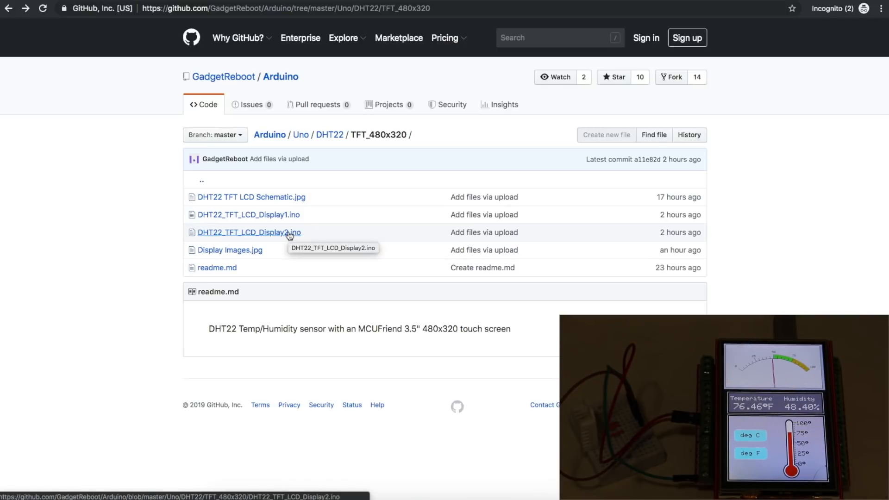
mouse_move(279, 234)
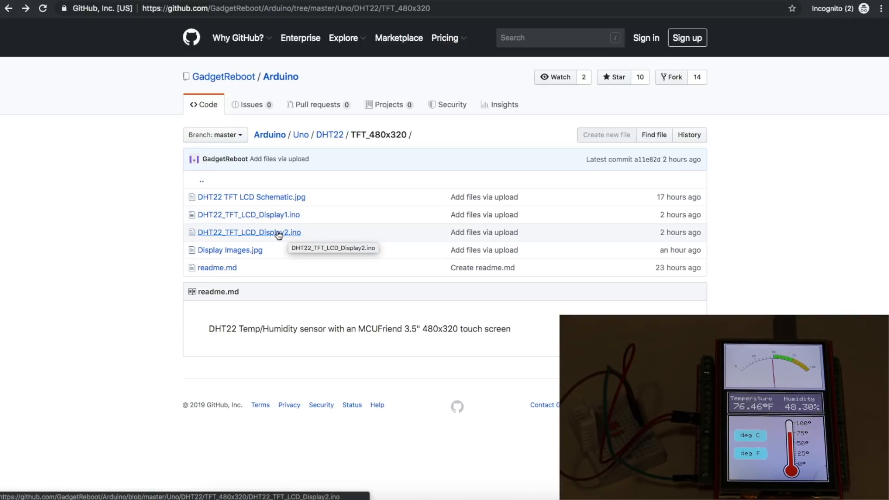
click(248, 232)
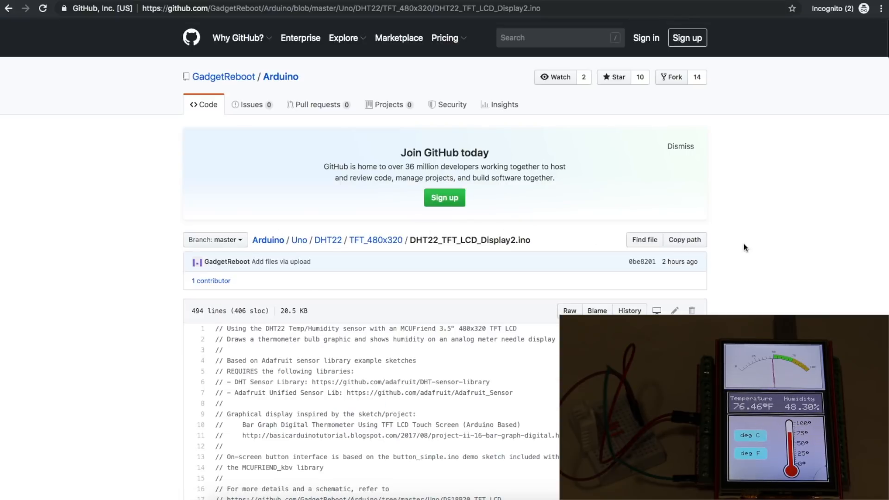
scroll(down, 3)
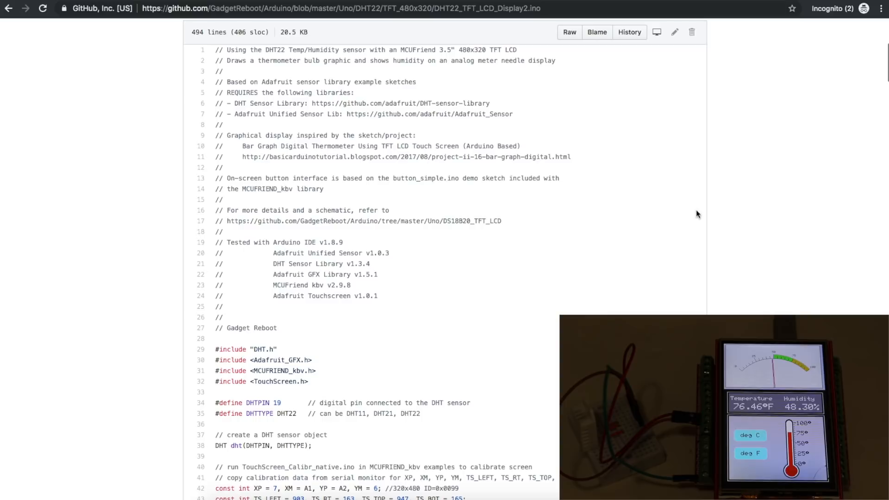
mouse_move(657, 187)
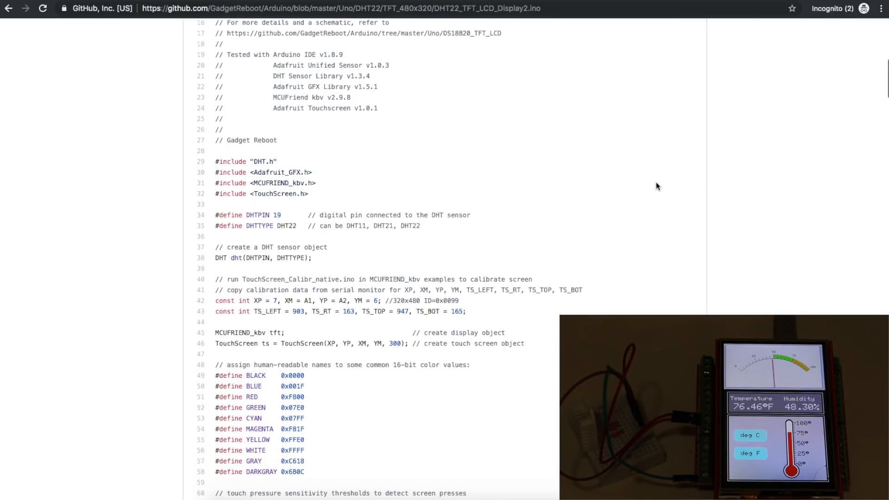
mouse_move(289, 75)
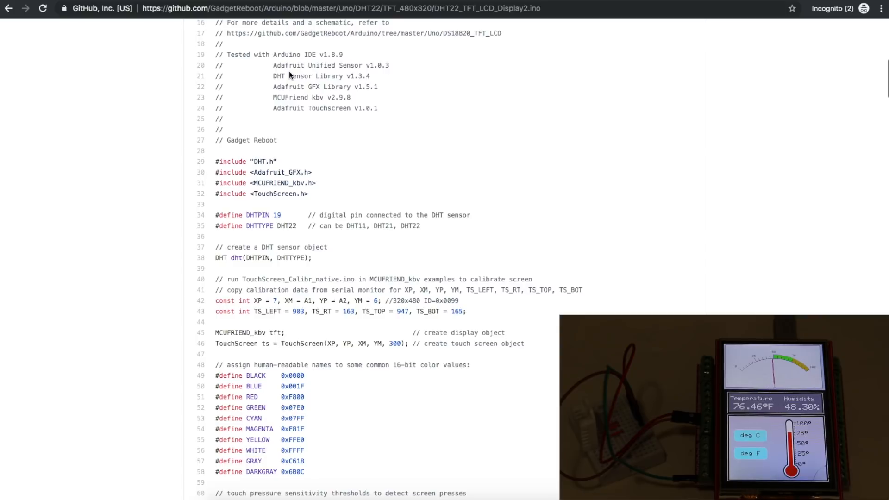
double_click(290, 87)
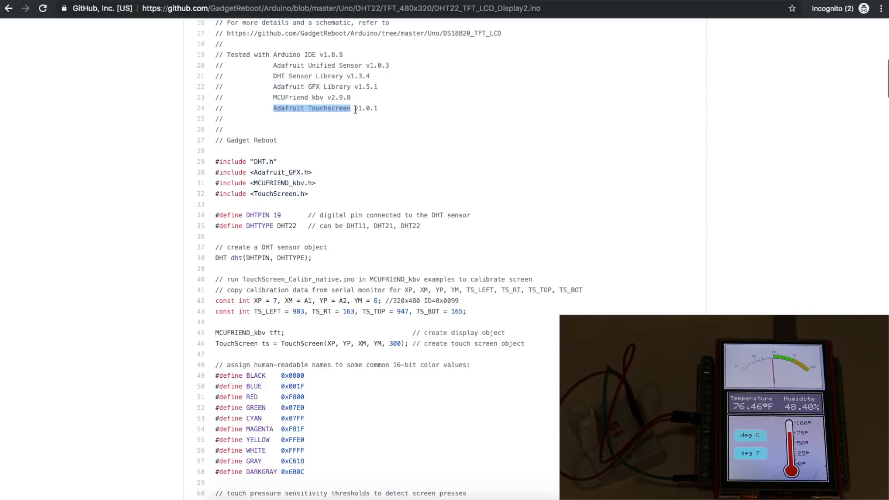
scroll(down, 3)
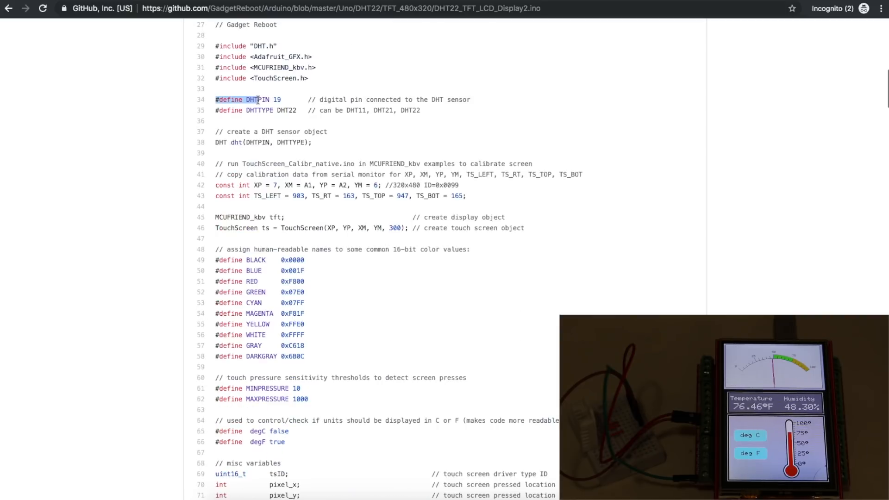
drag(247, 99, 282, 99)
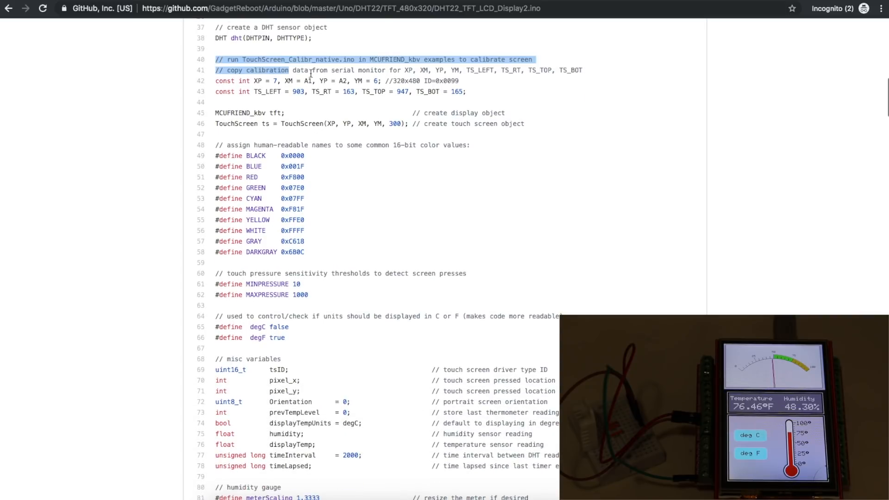
scroll(down, 3)
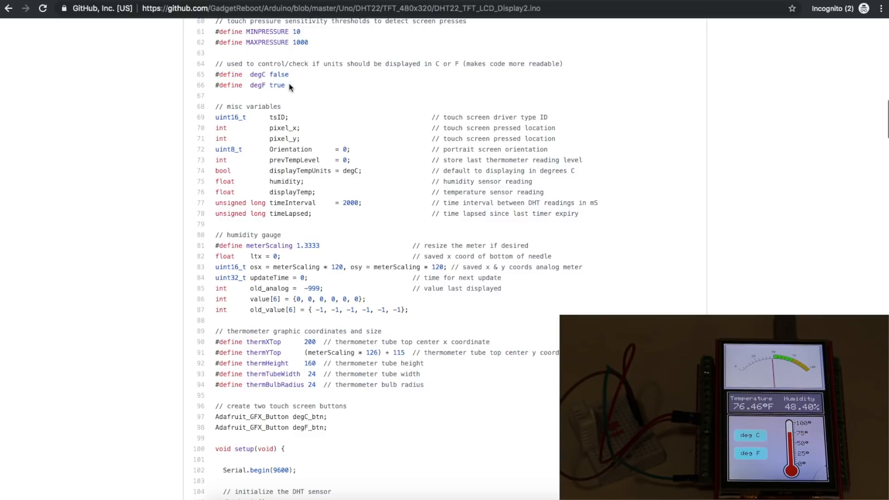
mouse_move(449, 109)
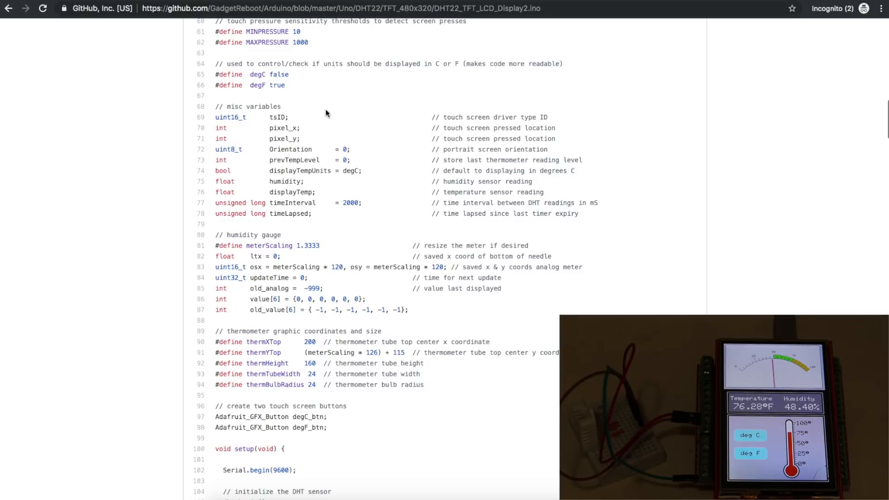
mouse_move(291, 94)
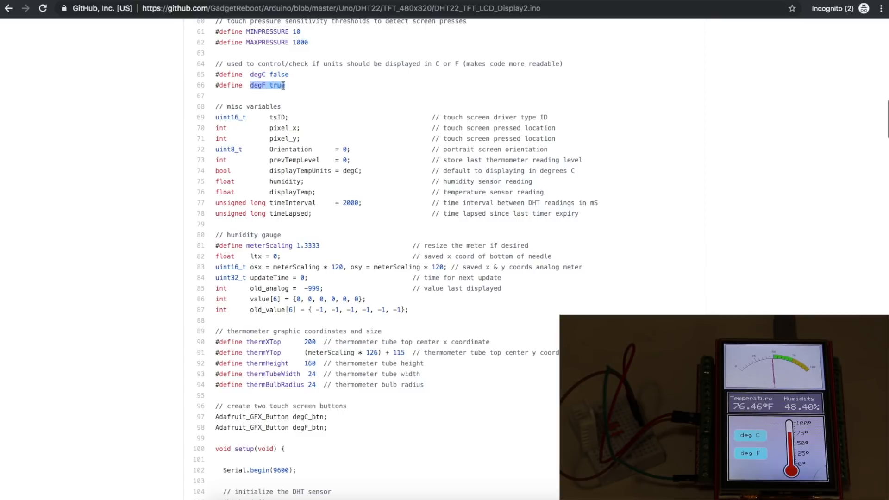
click(250, 74)
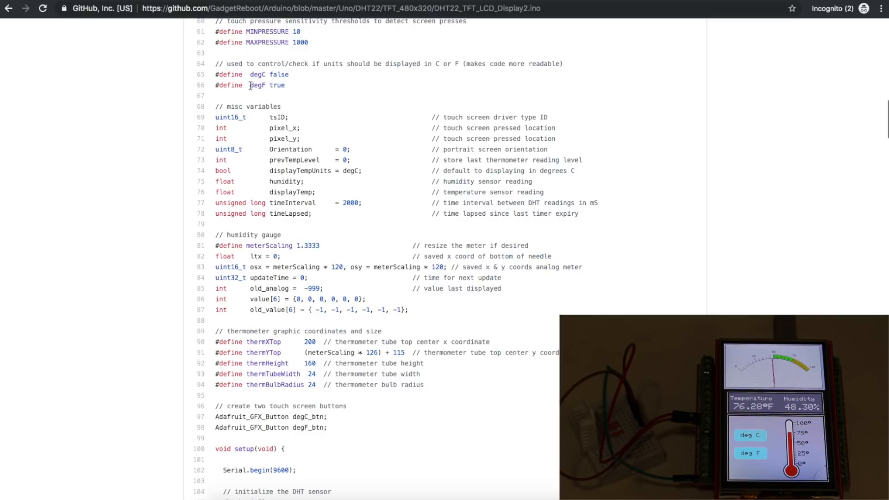
double_click(257, 85)
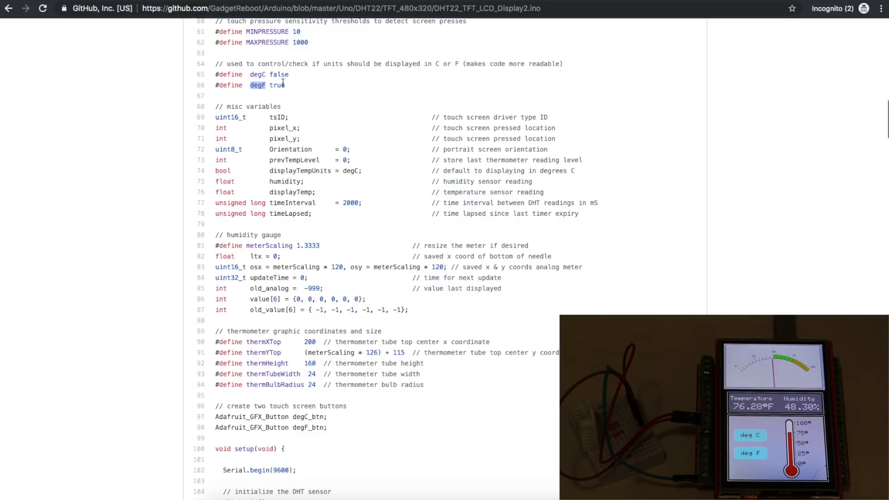
scroll(down, 3)
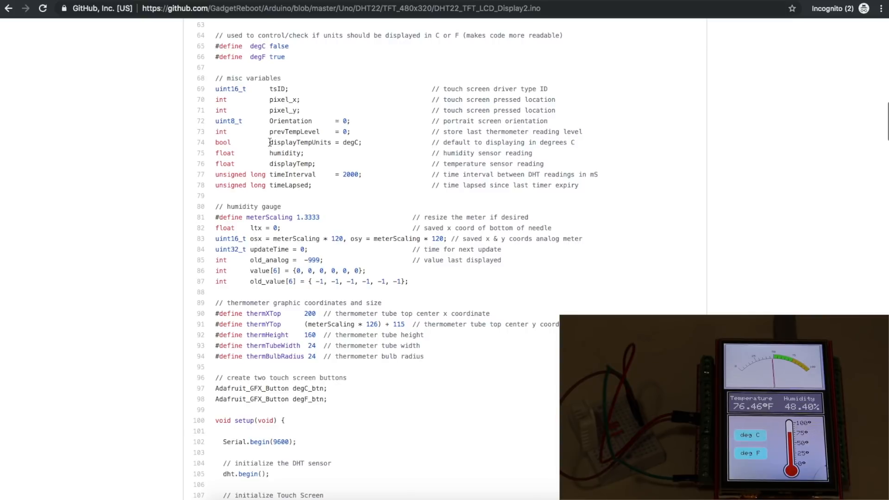
double_click(300, 142)
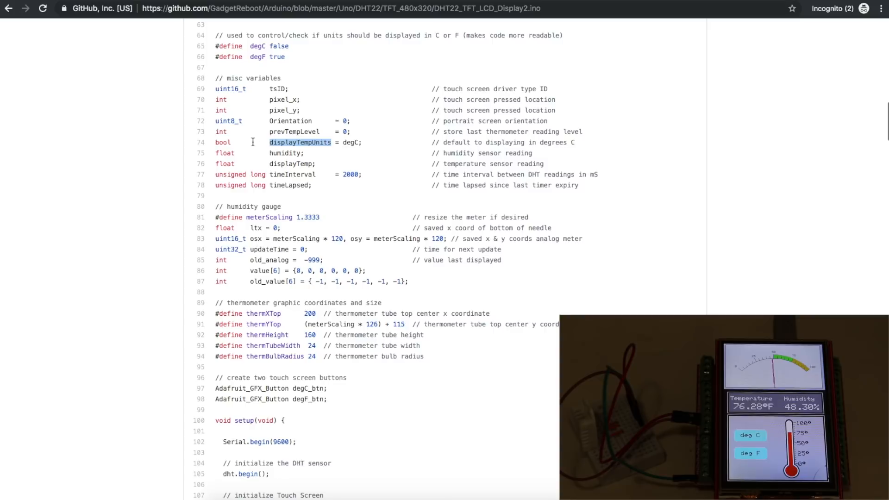
mouse_move(339, 142)
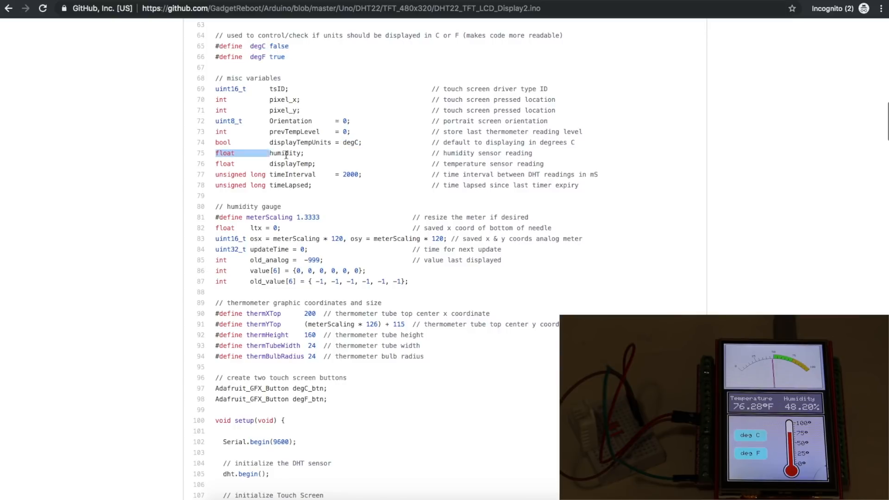
drag(283, 153, 318, 163)
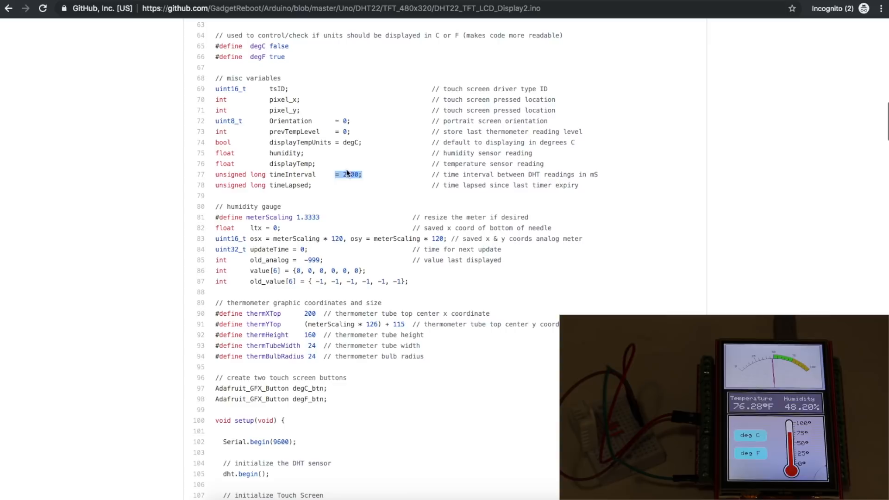
mouse_move(390, 182)
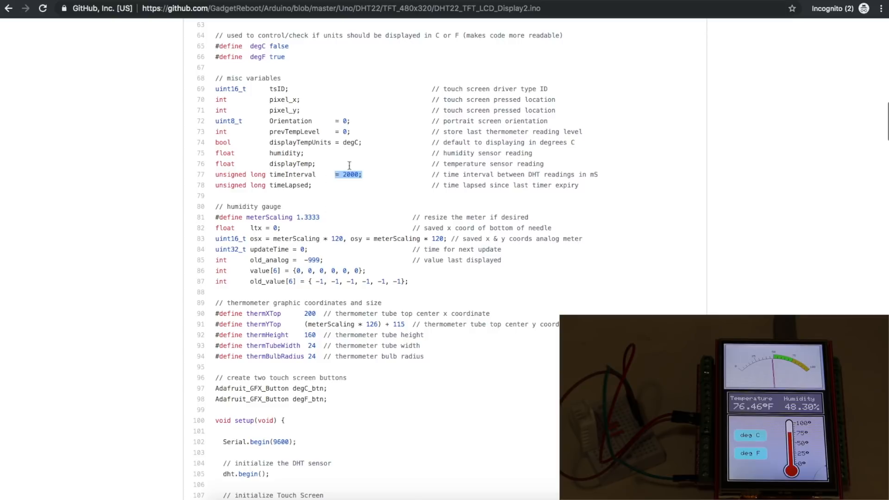
mouse_move(270, 185)
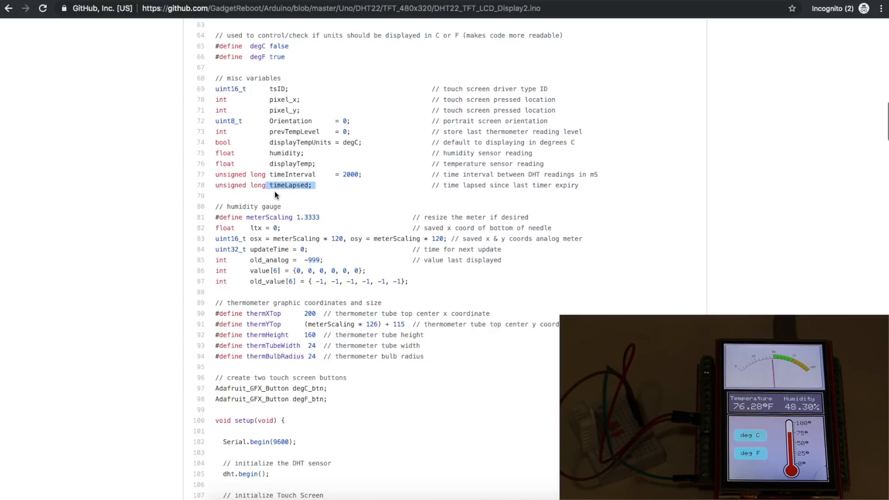
scroll(down, 3)
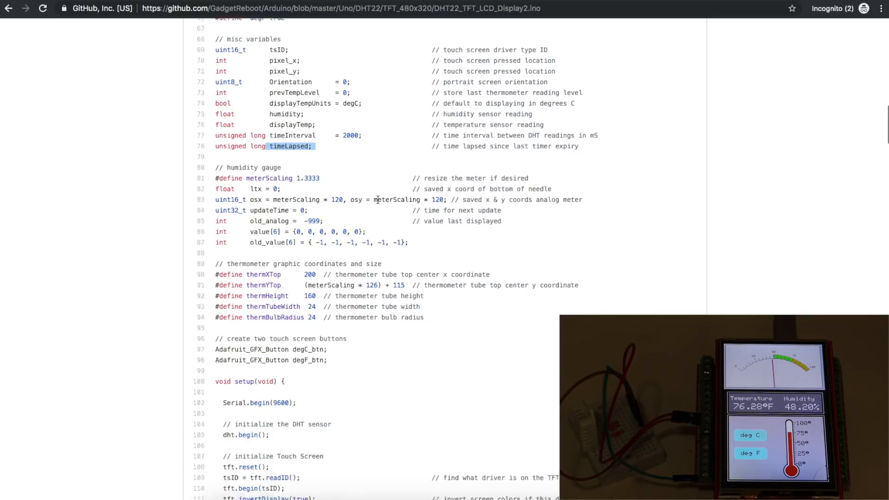
scroll(down, 3)
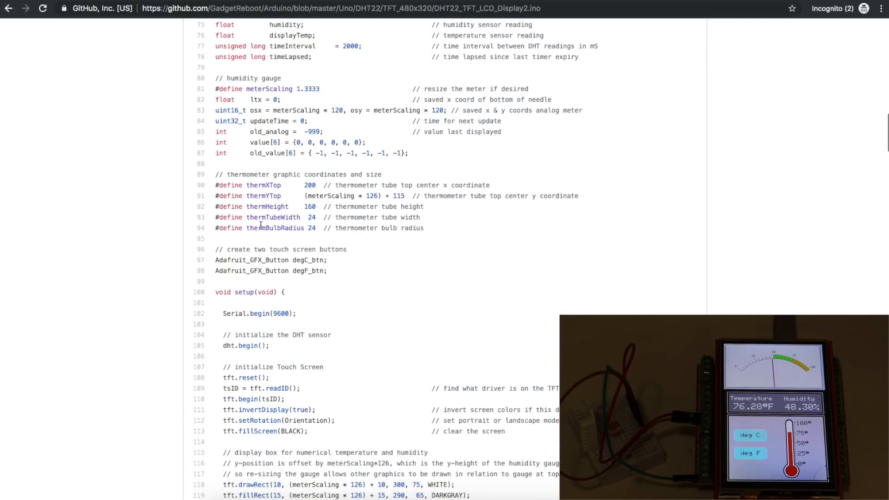
scroll(down, 3)
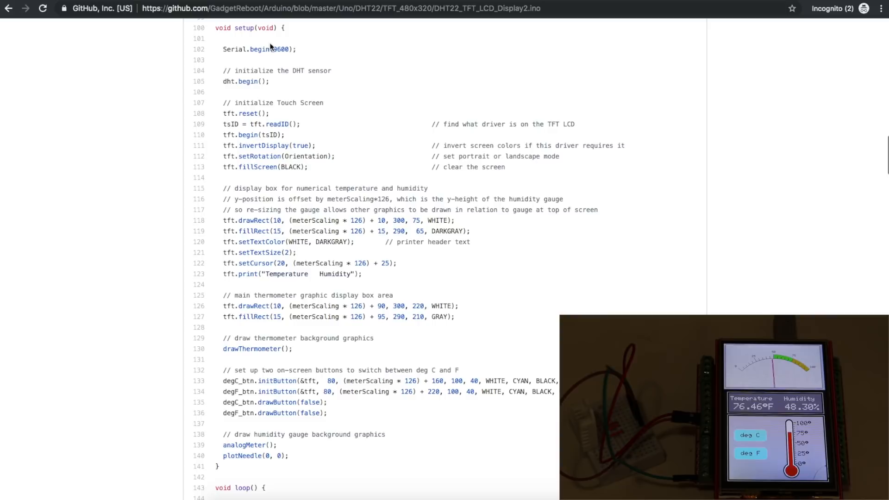
mouse_move(294, 273)
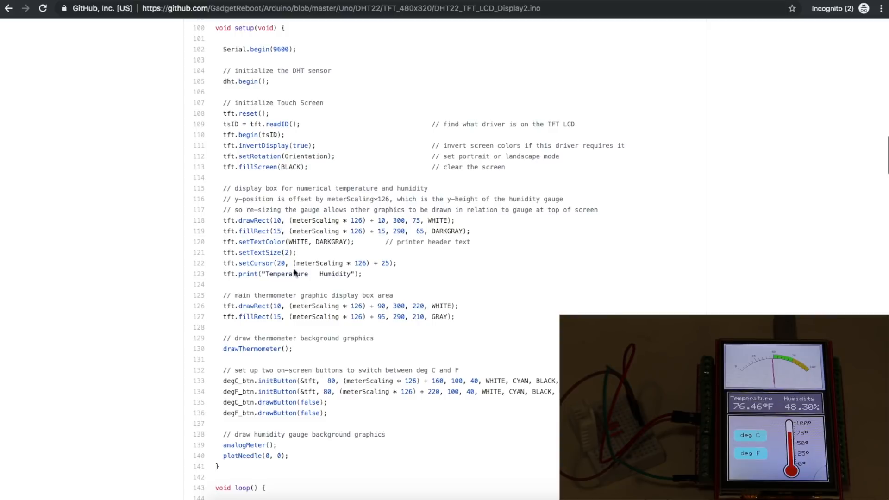
scroll(down, 3)
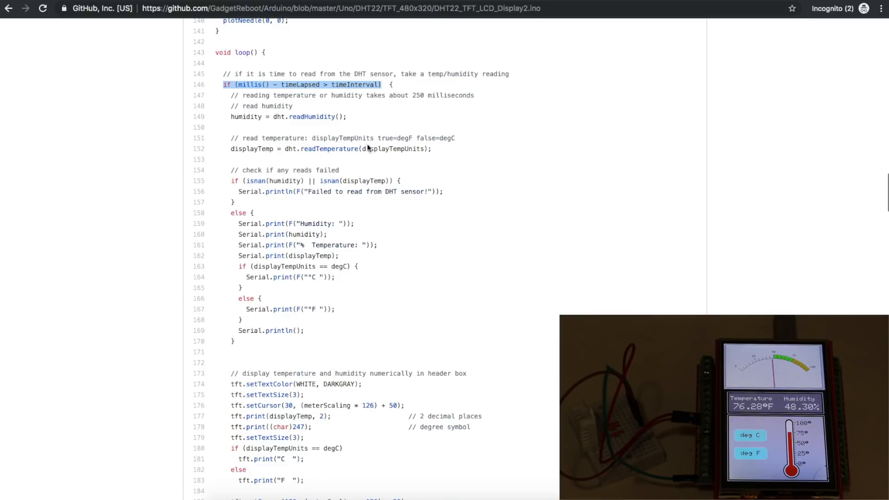
double_click(298, 149)
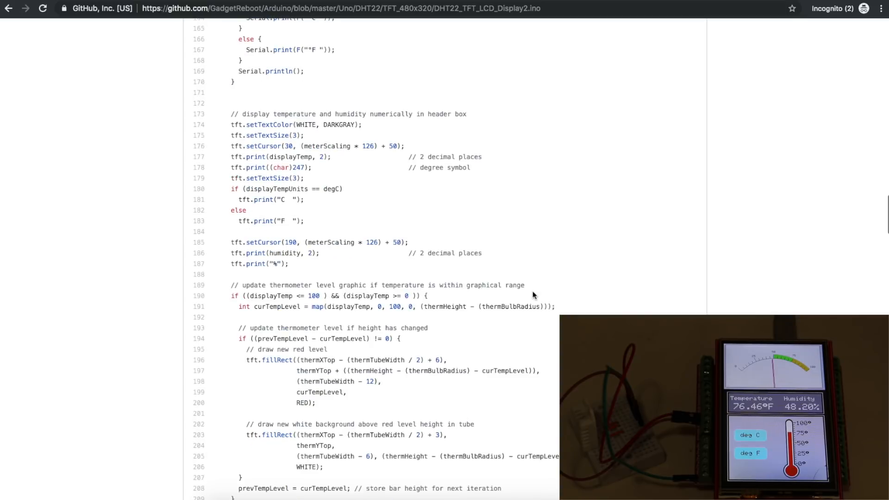
scroll(down, 3)
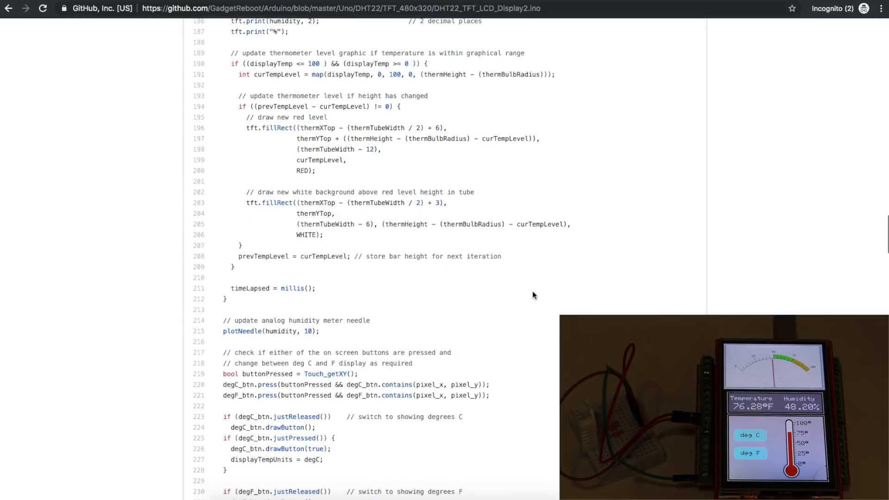
scroll(down, 3)
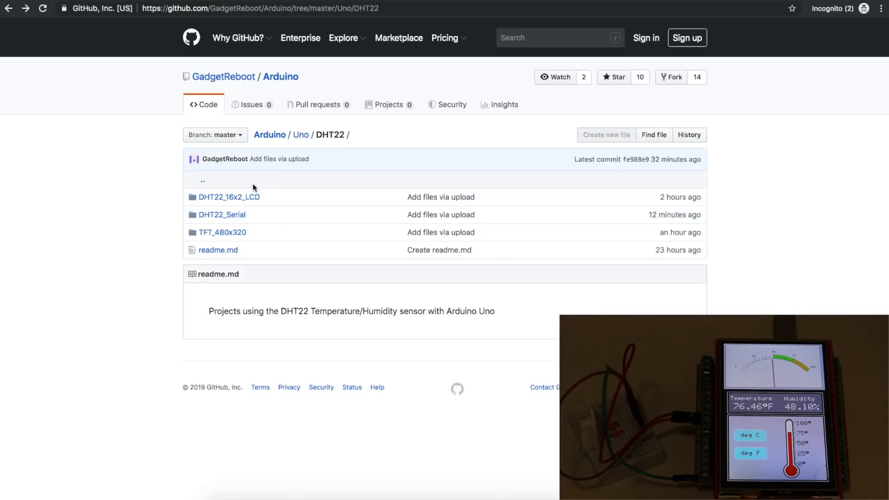
mouse_move(270, 227)
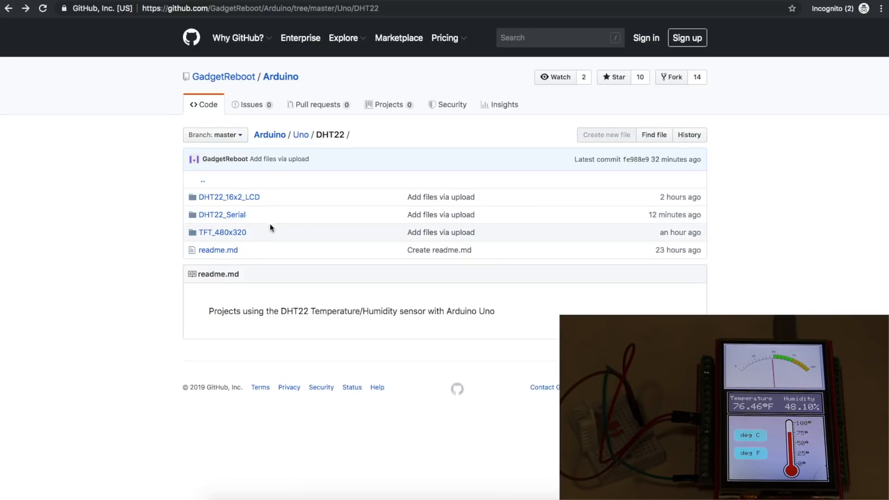